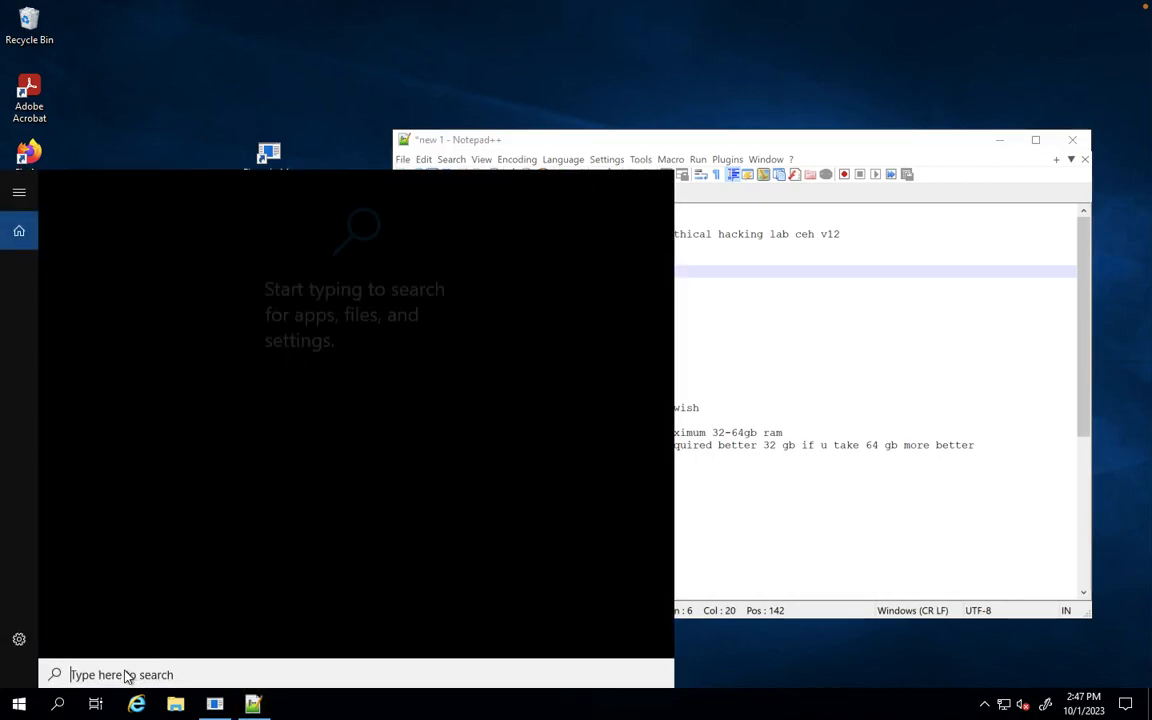
# Search 'sett' from Start and reach System > About showing 32 GB RAM and Windows Server 2019 Standard
pyautogui.write('setting')
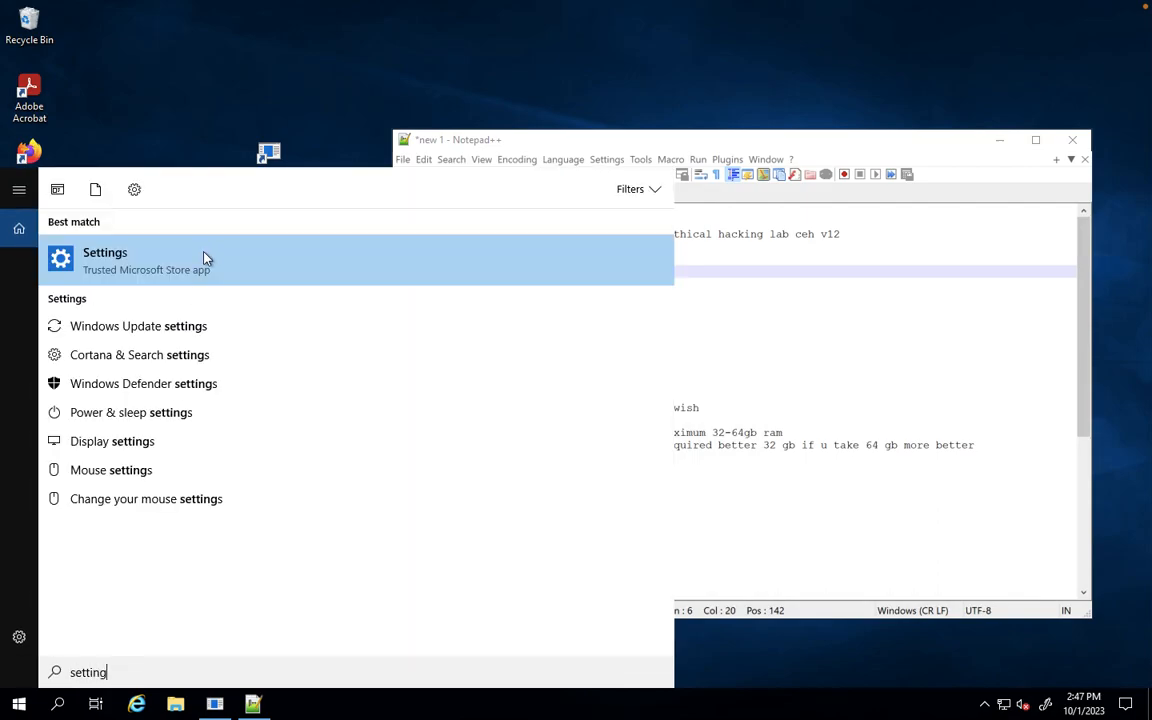
pyautogui.click(104, 260)
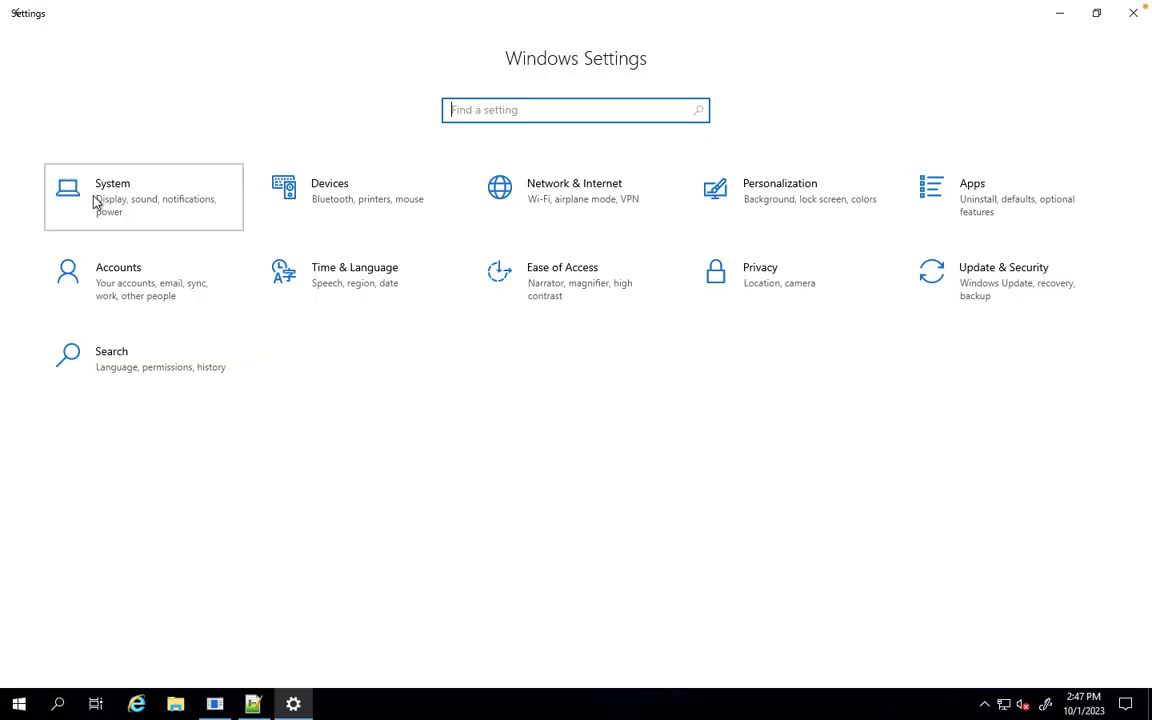
pyautogui.click(144, 198)
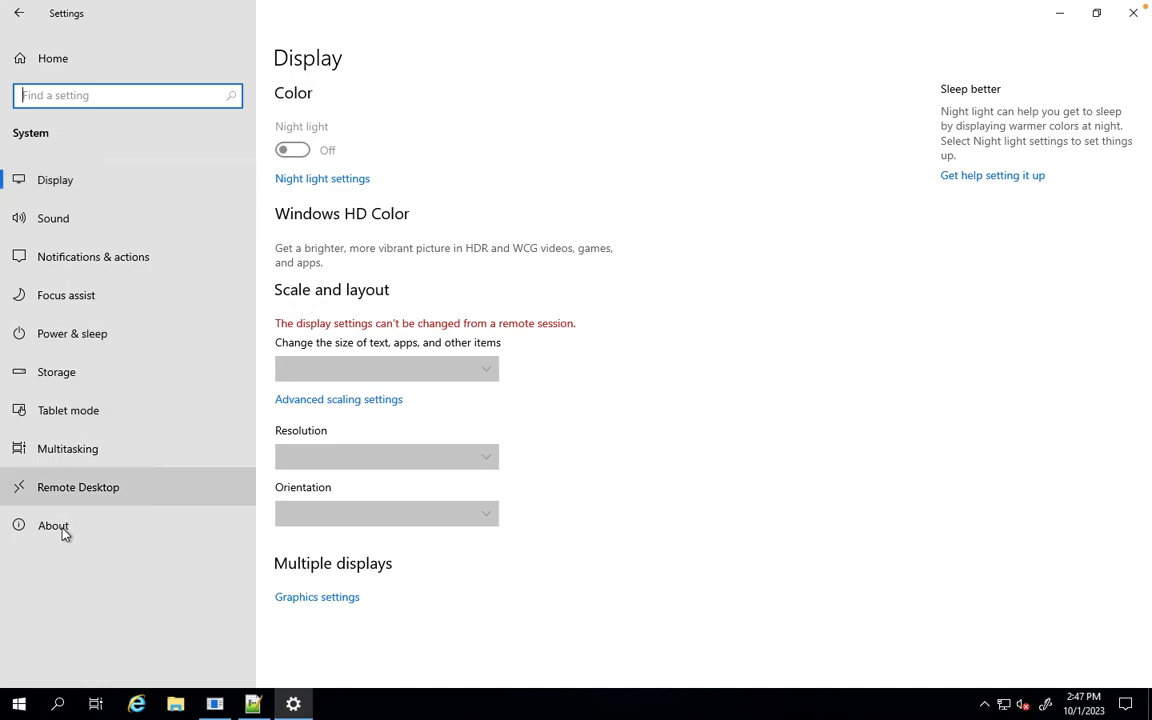
pyautogui.click(52, 524)
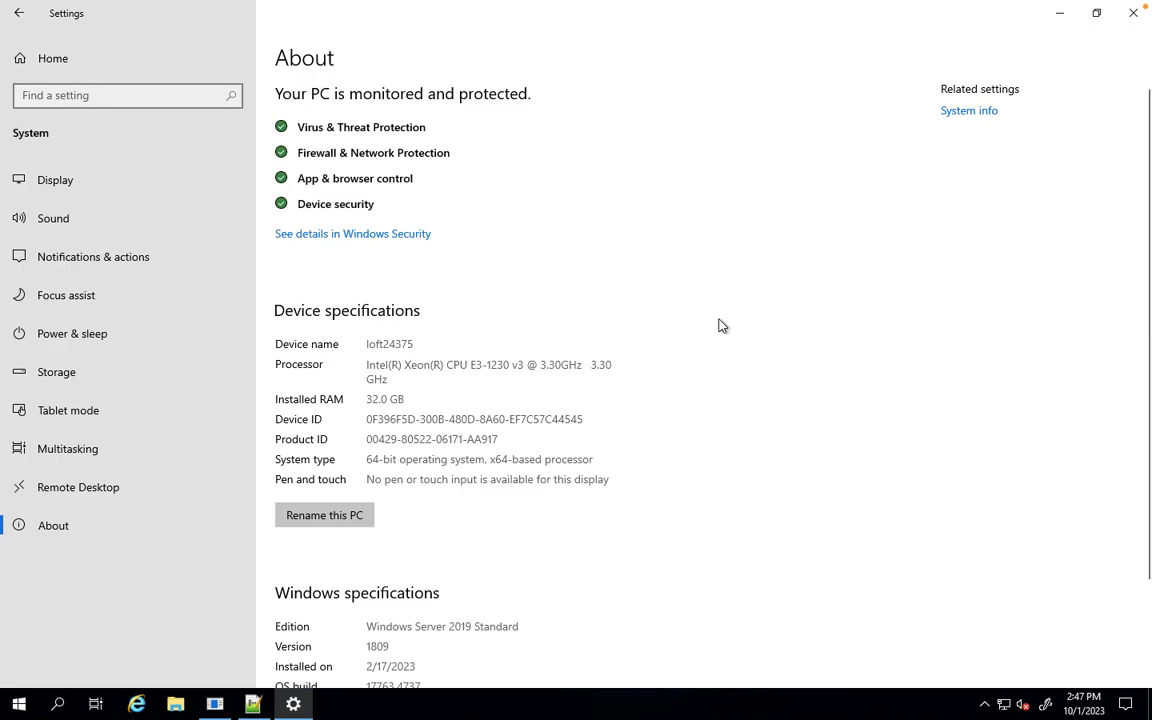
pyautogui.moveTo(658, 344)
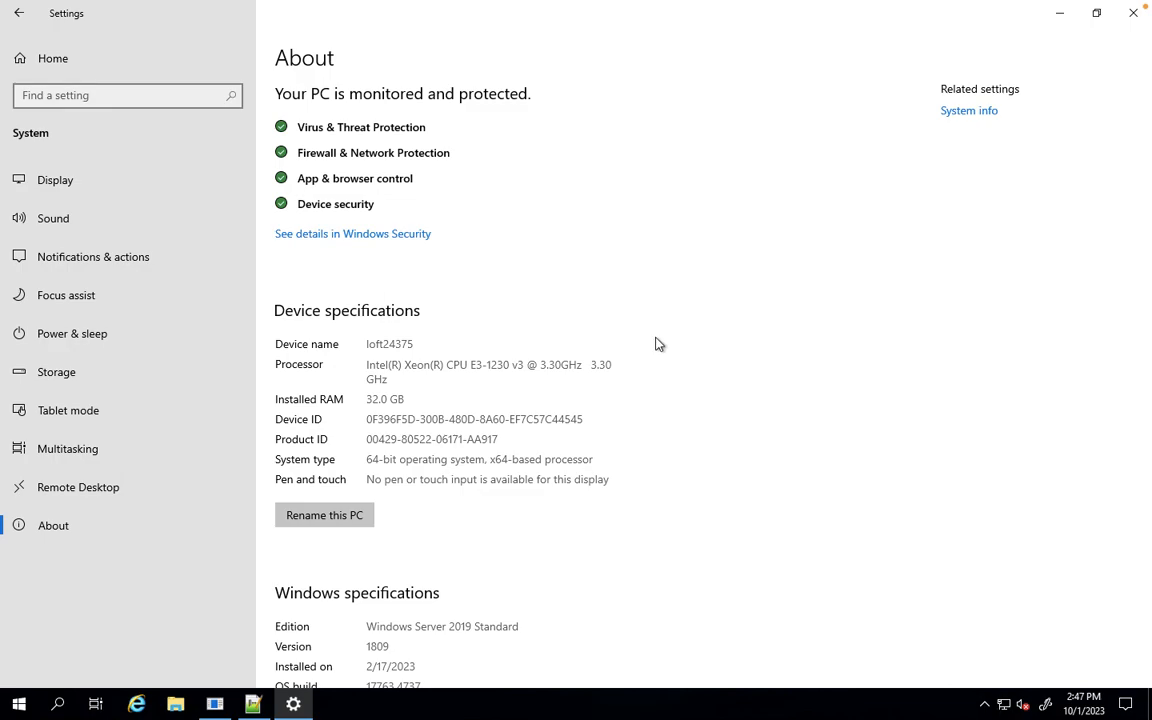
pyautogui.moveTo(364, 404)
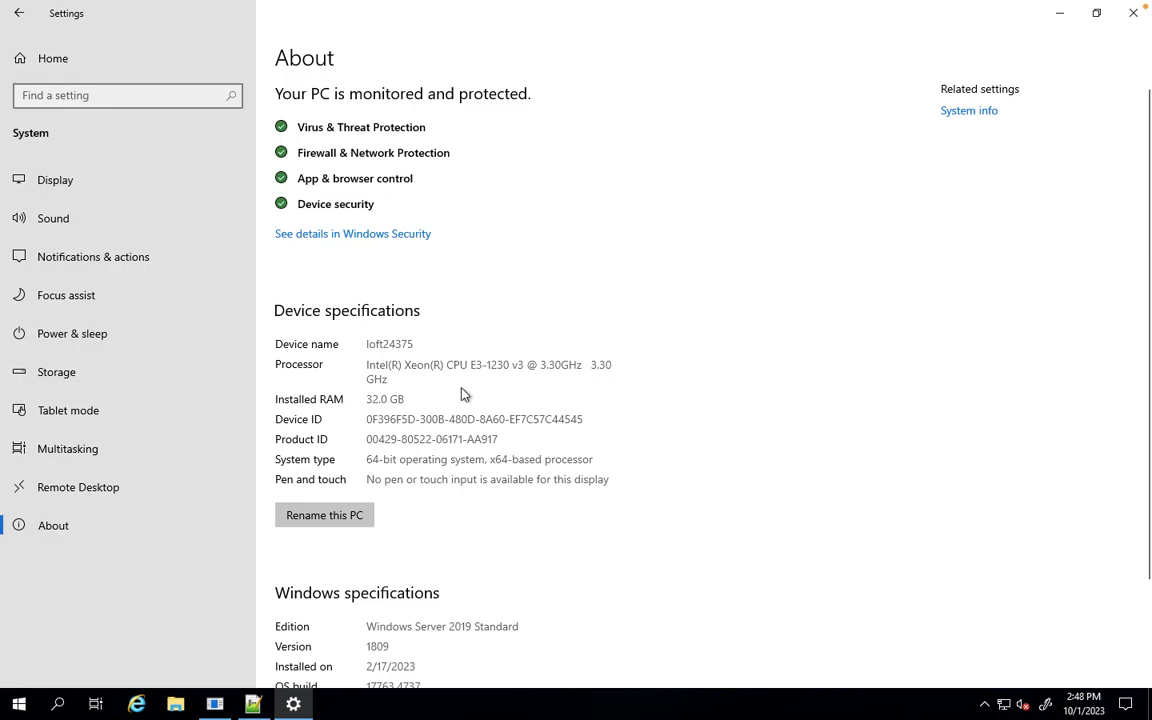
pyautogui.moveTo(368, 408)
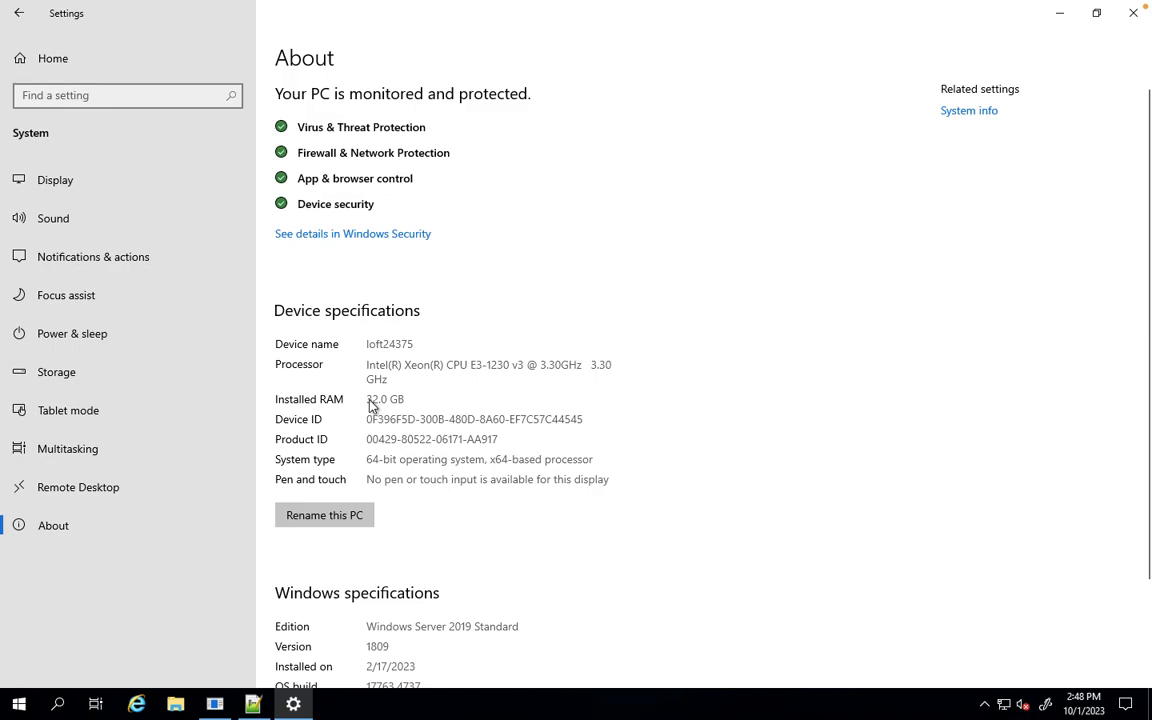
pyautogui.moveTo(432, 420)
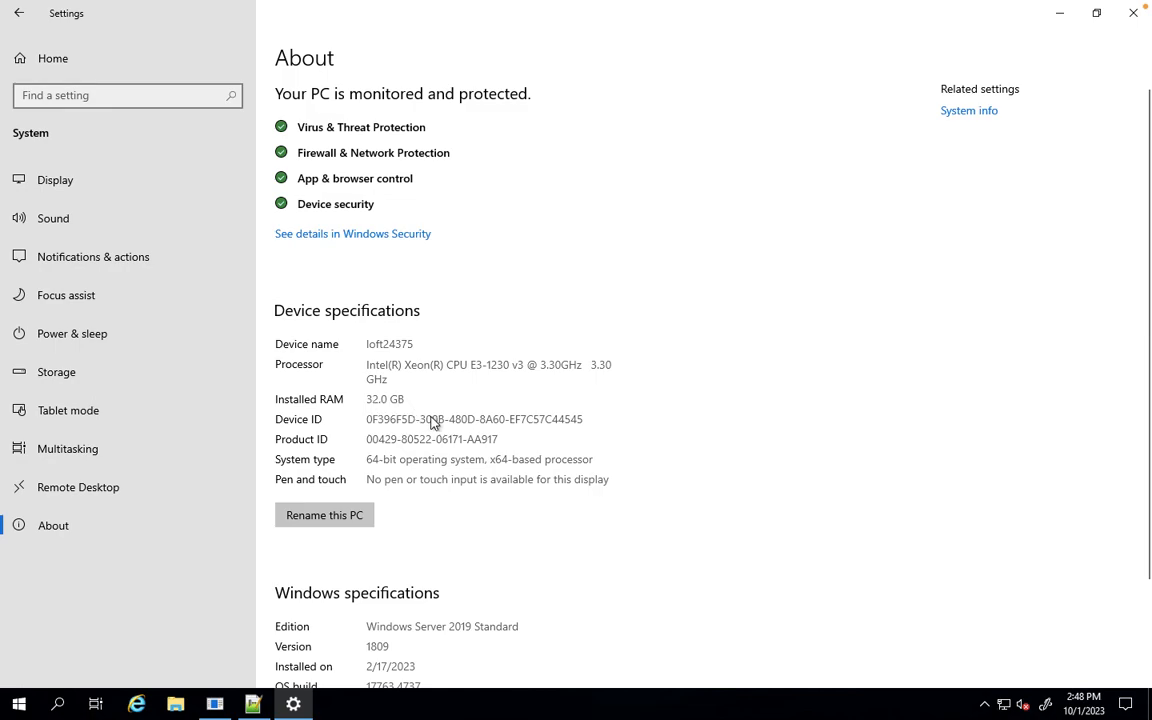
pyautogui.moveTo(924, 86)
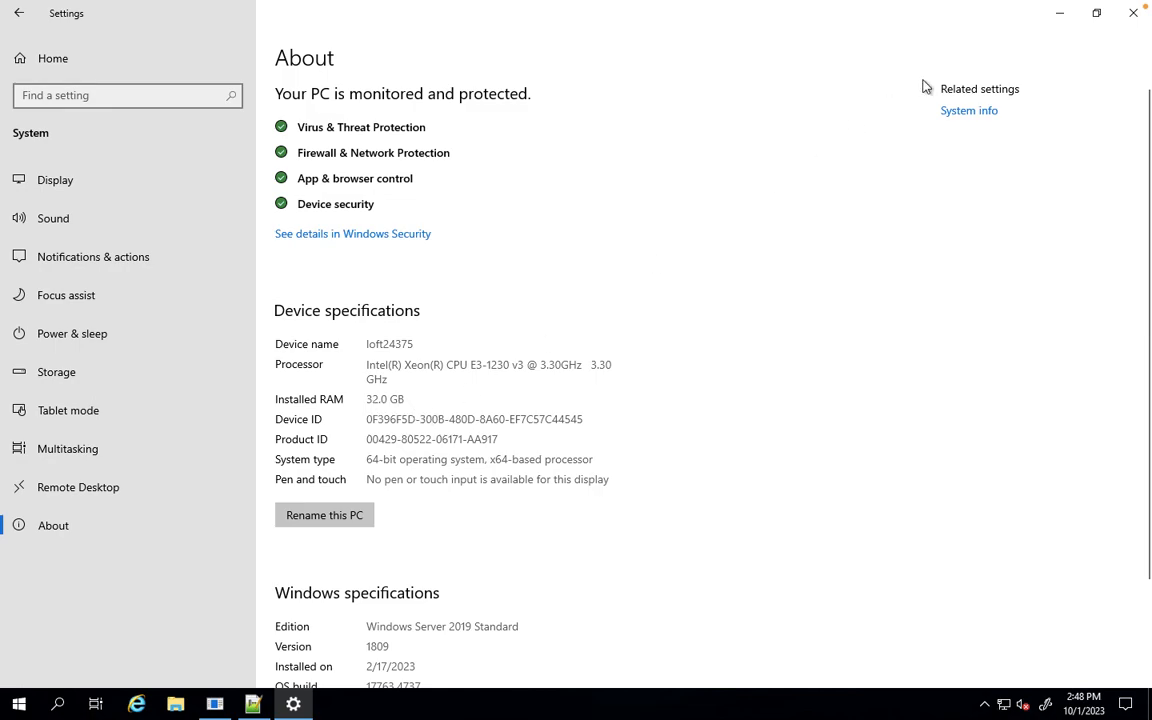
# Switch to the Notepad++ lab-setup note from the taskbar
pyautogui.click(252, 704)
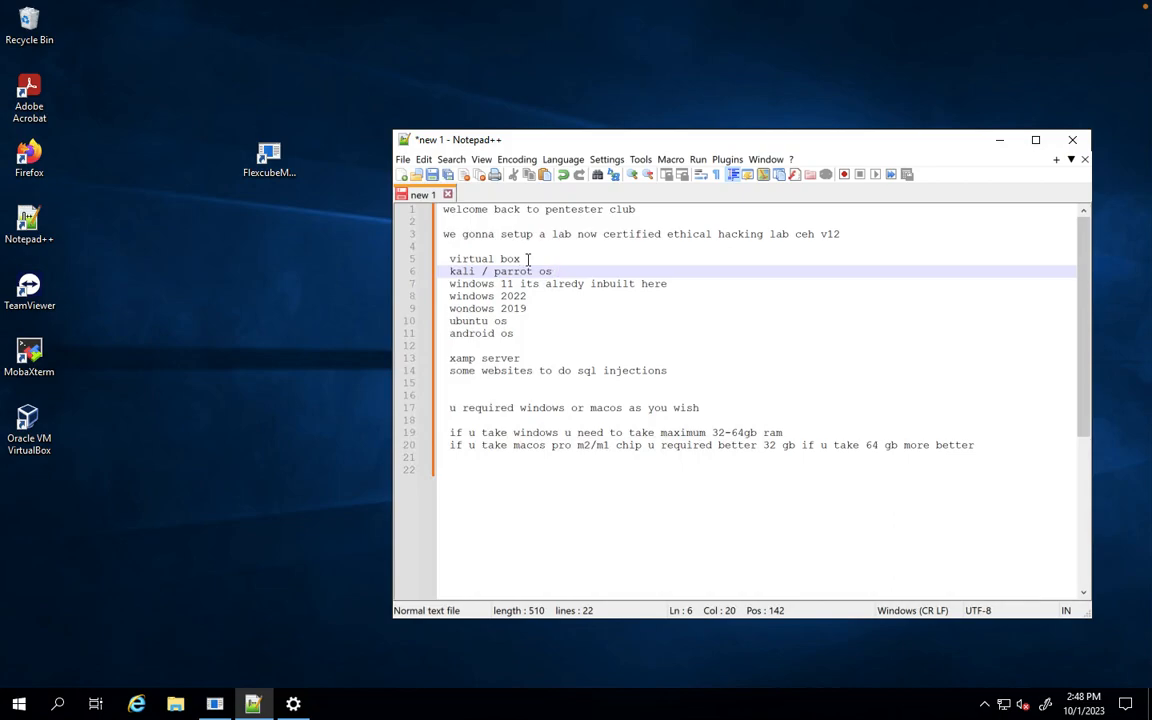
# Append '/ vm ware' after 'virtual box' on the hypervisor line of the notes
pyautogui.write('/')
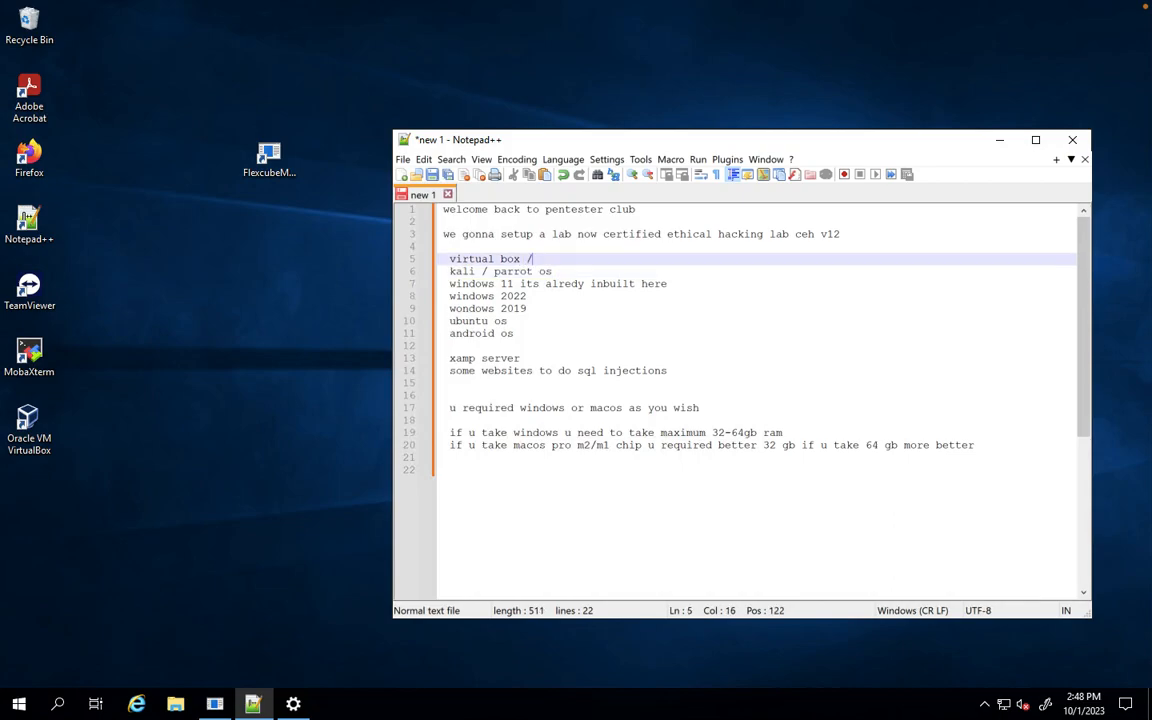
pyautogui.write('vm war')
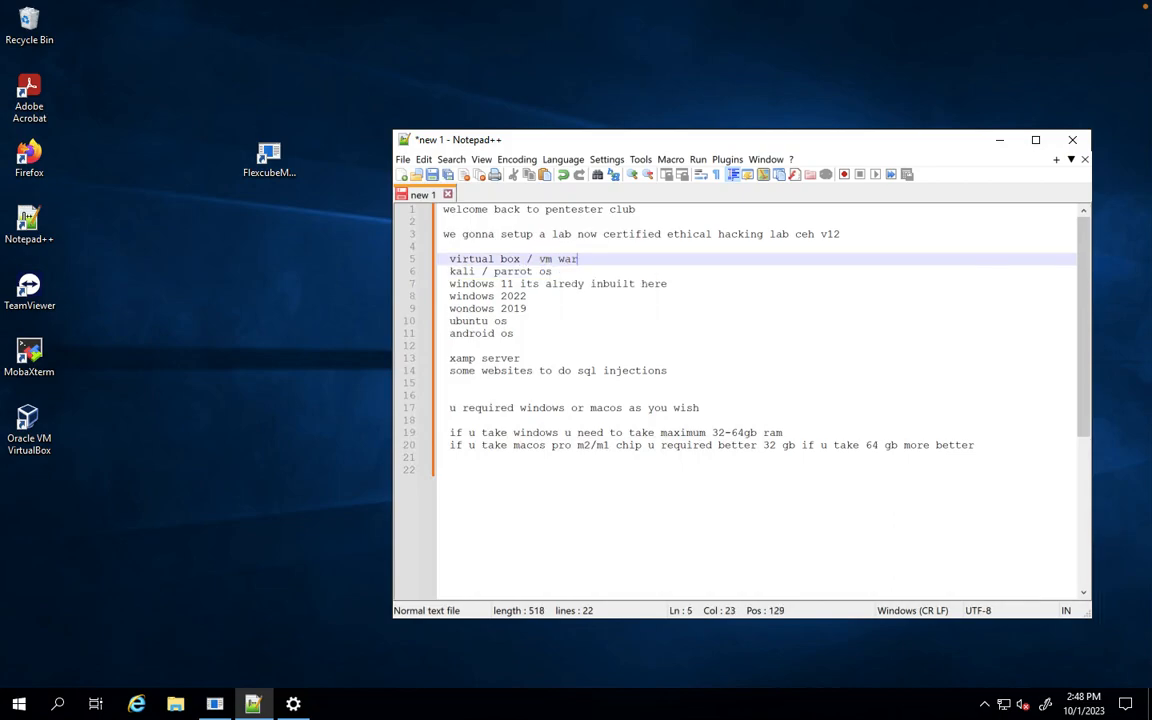
pyautogui.write('e')
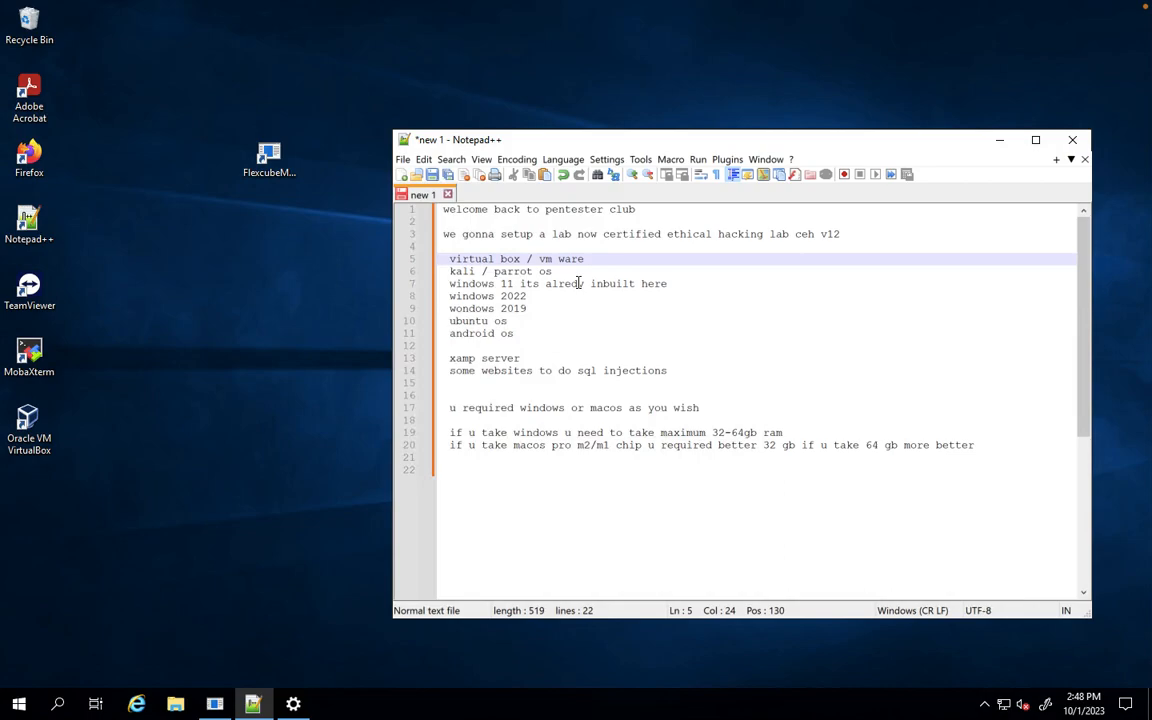
pyautogui.moveTo(30, 156)
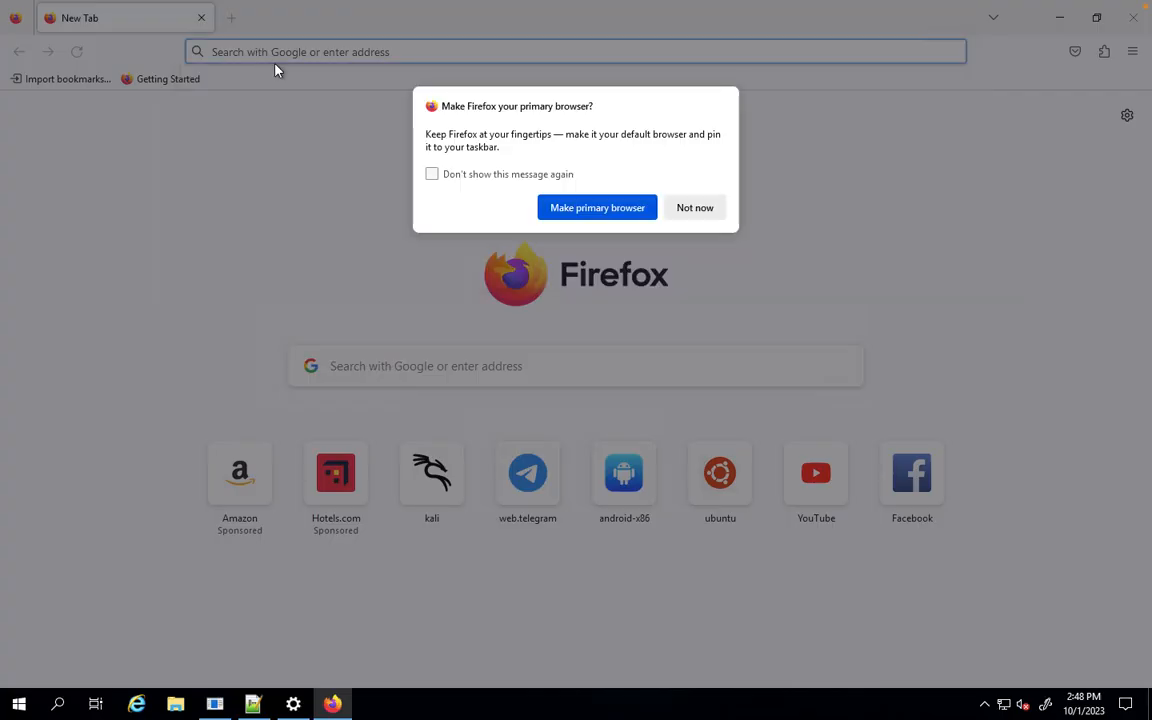
# Decline the default-browser prompt and go to the virtualbox.org Downloads page via 'virtu'
pyautogui.click(694, 206)
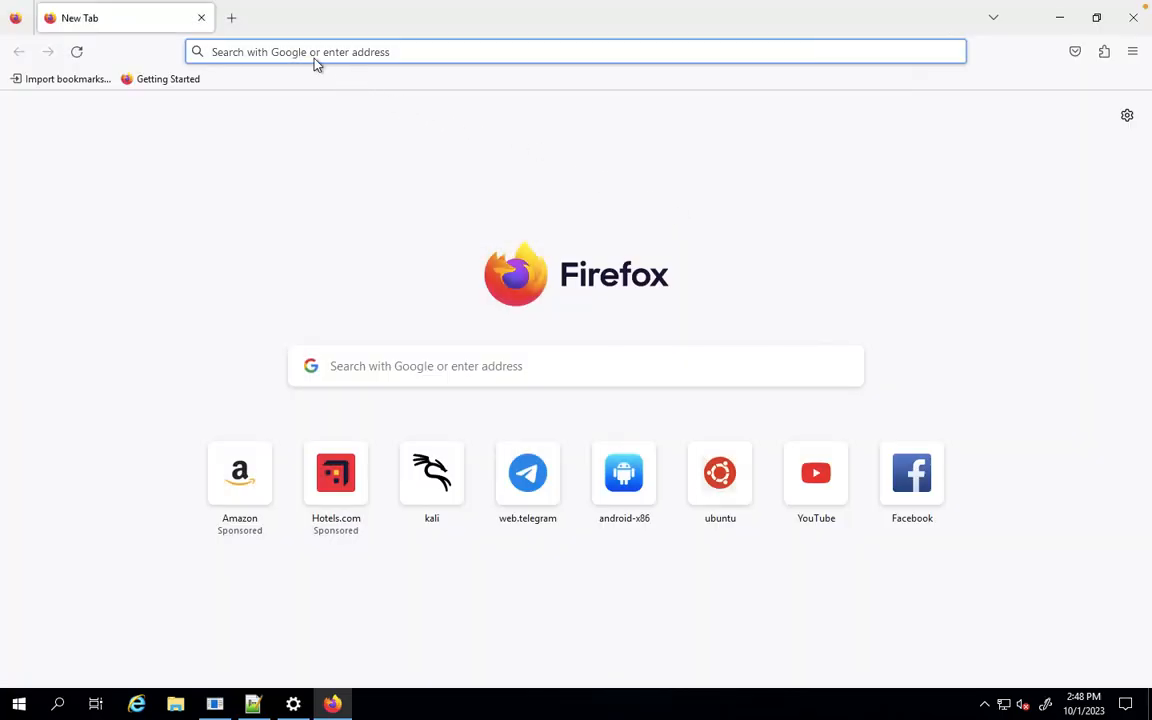
pyautogui.write('virtu')
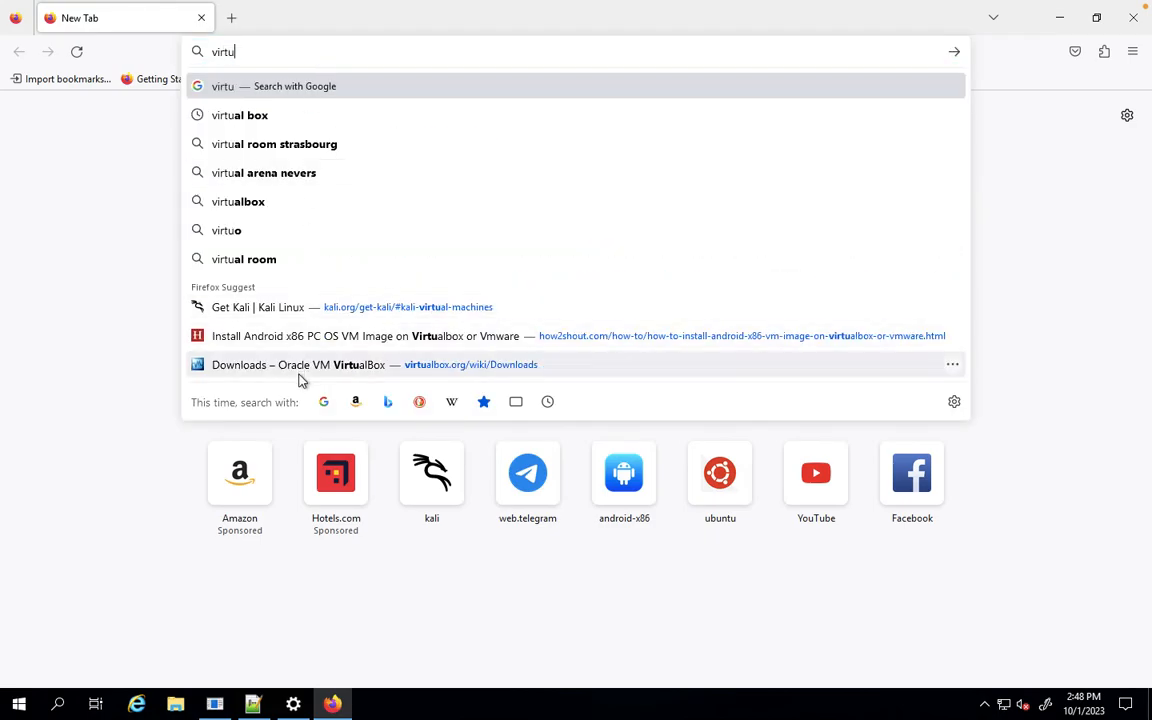
pyautogui.click(310, 364)
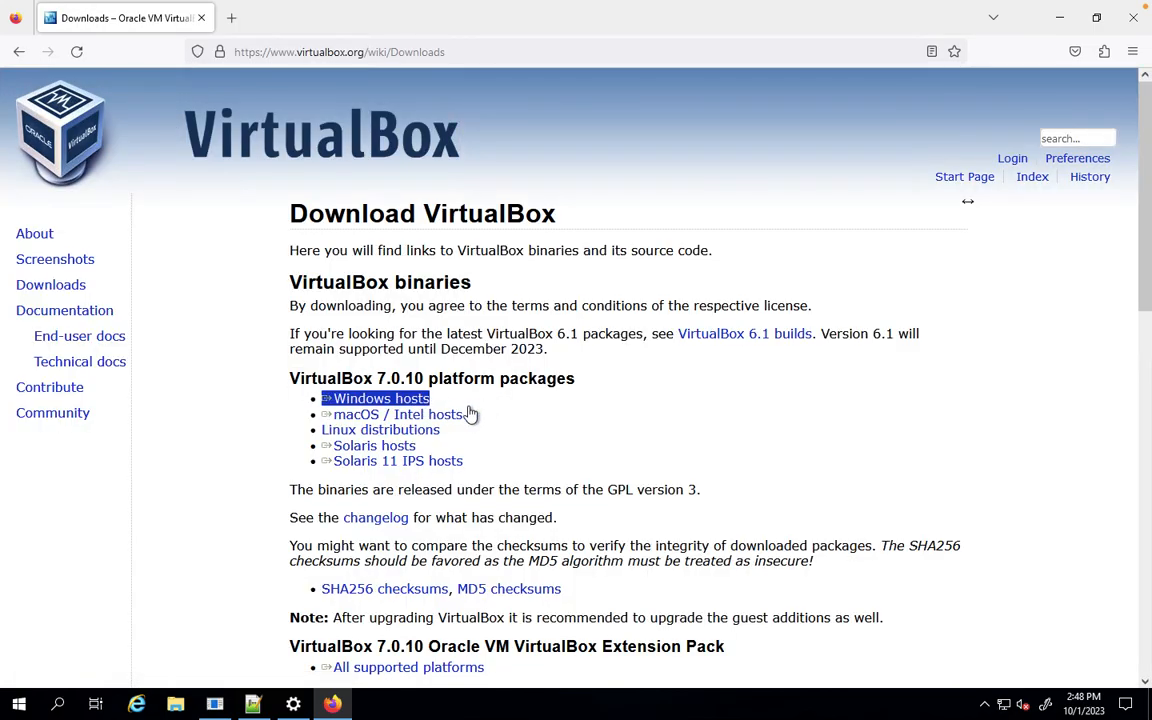
pyautogui.moveTo(470, 430)
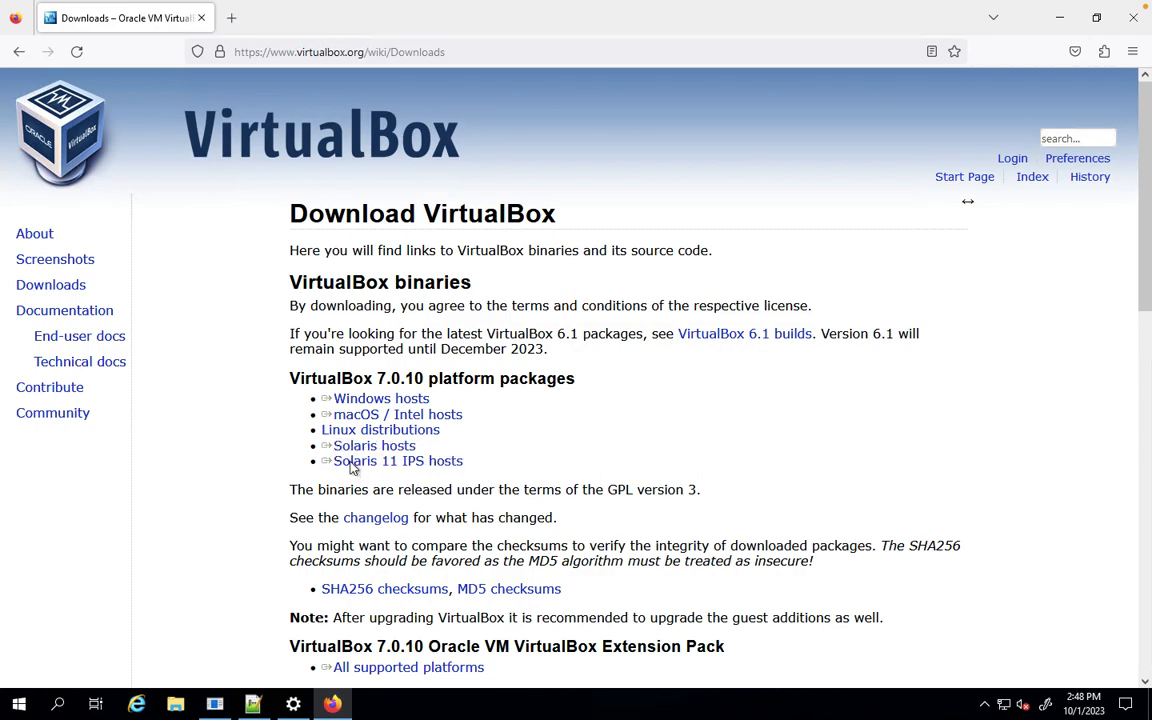
# Scroll to the 7.0.10 Extension Pack section, briefly highlighting the word VirtualBox
pyautogui.scroll(-3)
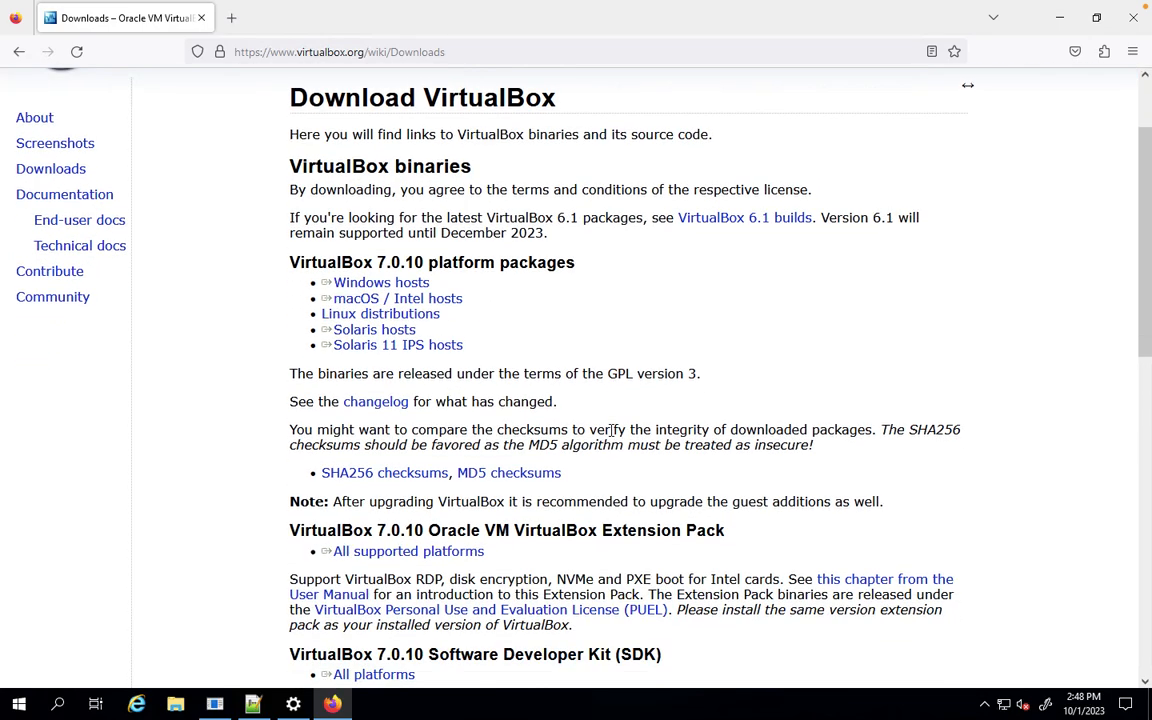
pyautogui.doubleClick(330, 530)
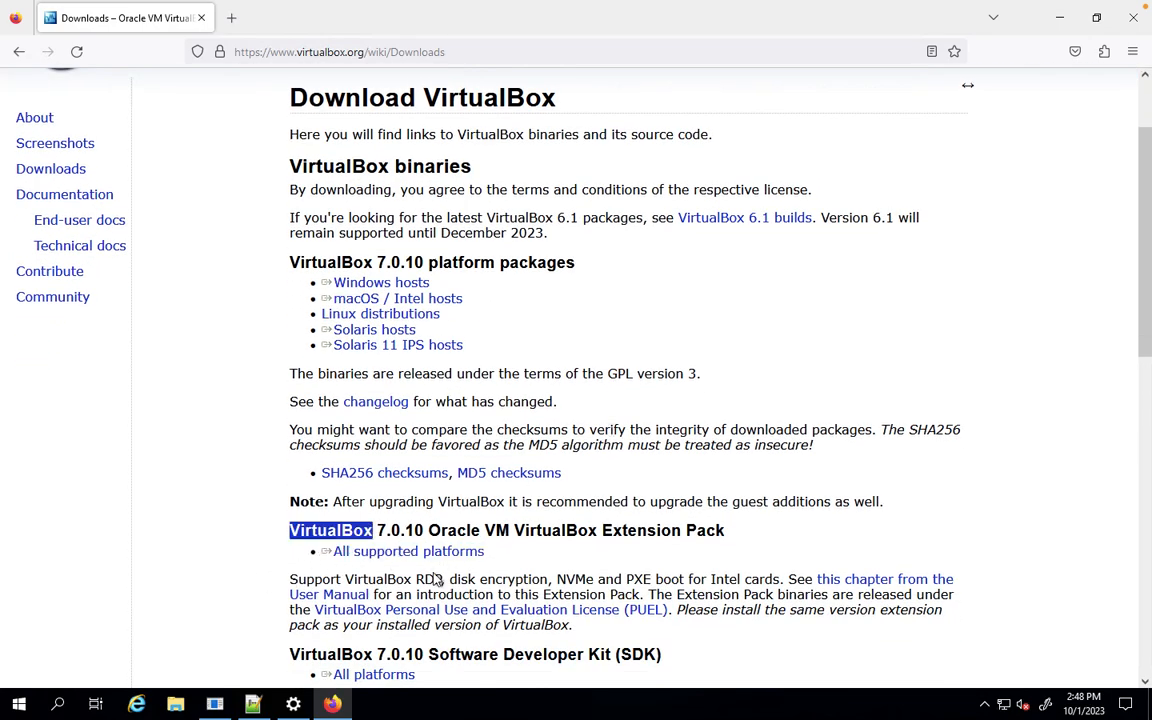
pyautogui.click(118, 562)
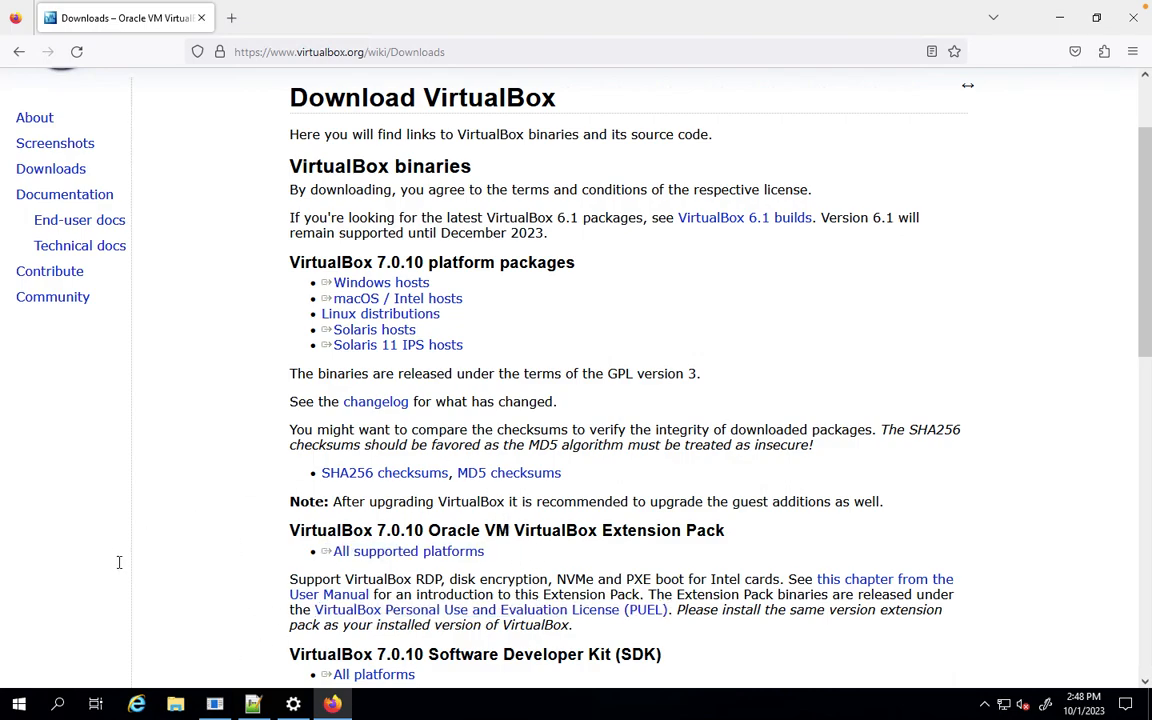
pyautogui.moveTo(448, 192)
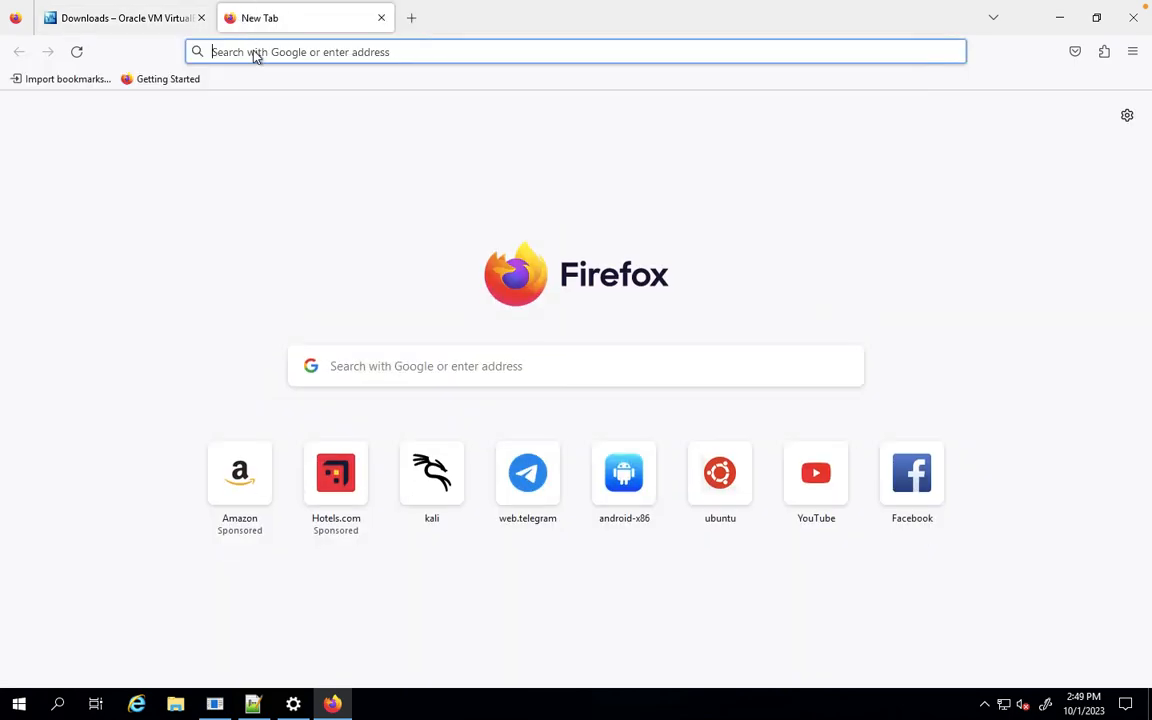
# In a new tab go to kali.org's download options and look over the pre-built VMs
pyautogui.write('kali.org')
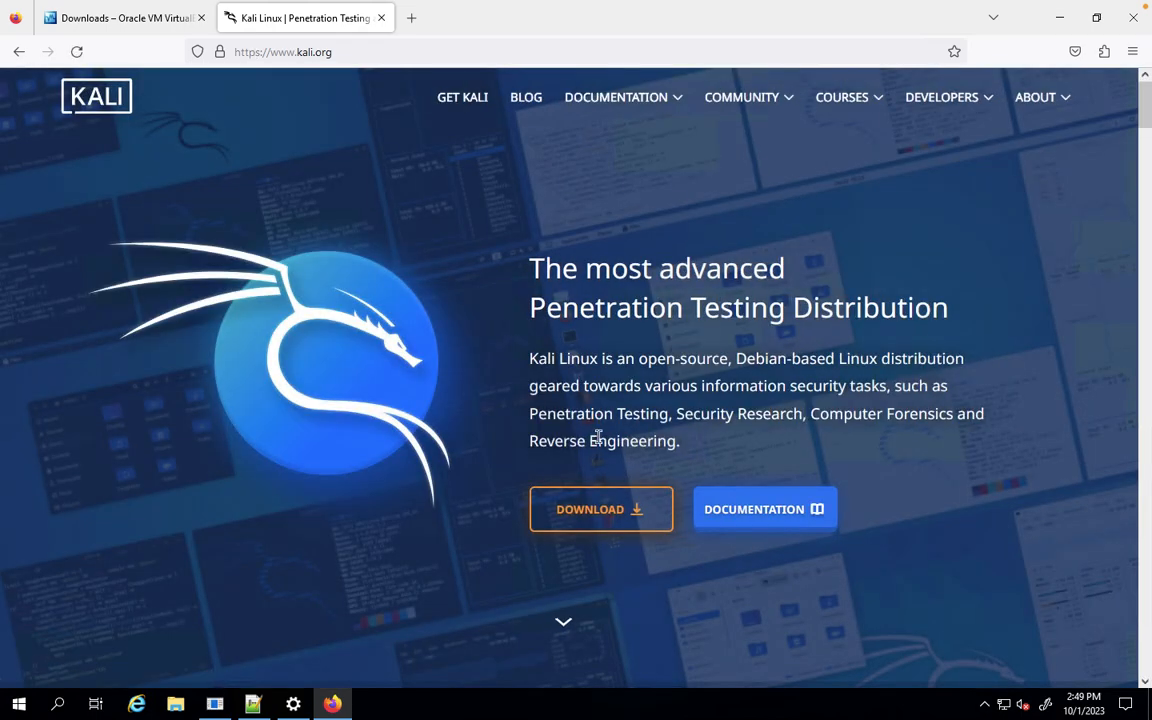
pyautogui.click(600, 510)
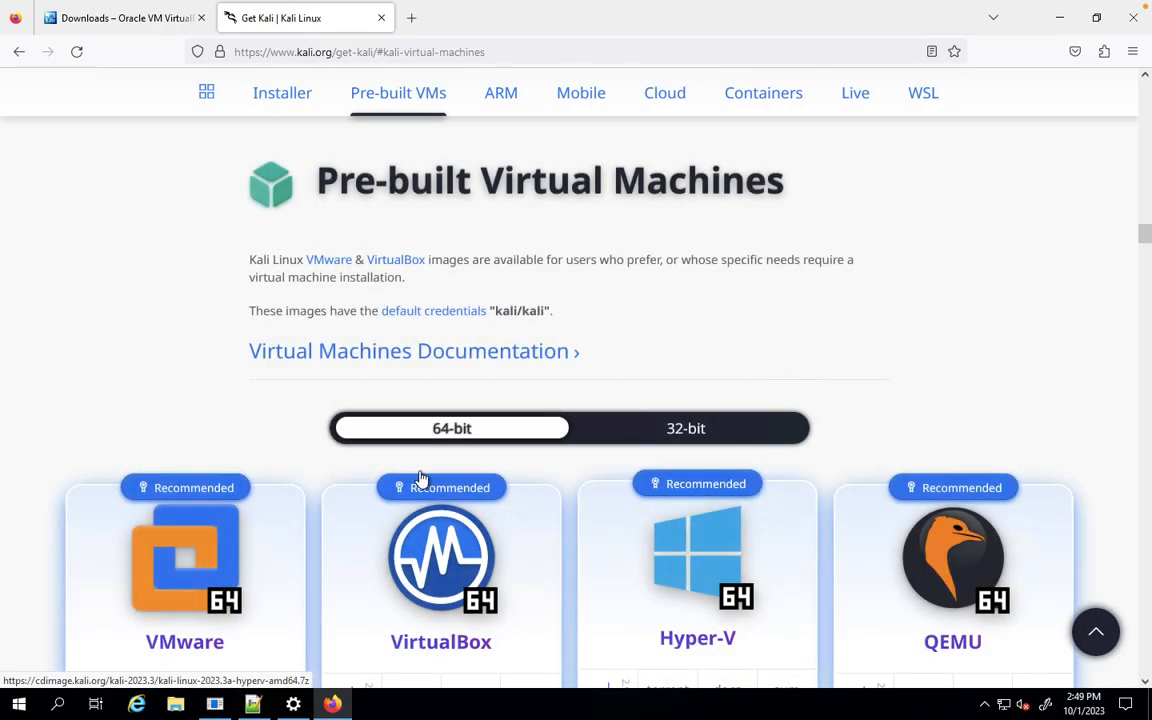
pyautogui.scroll(-3)
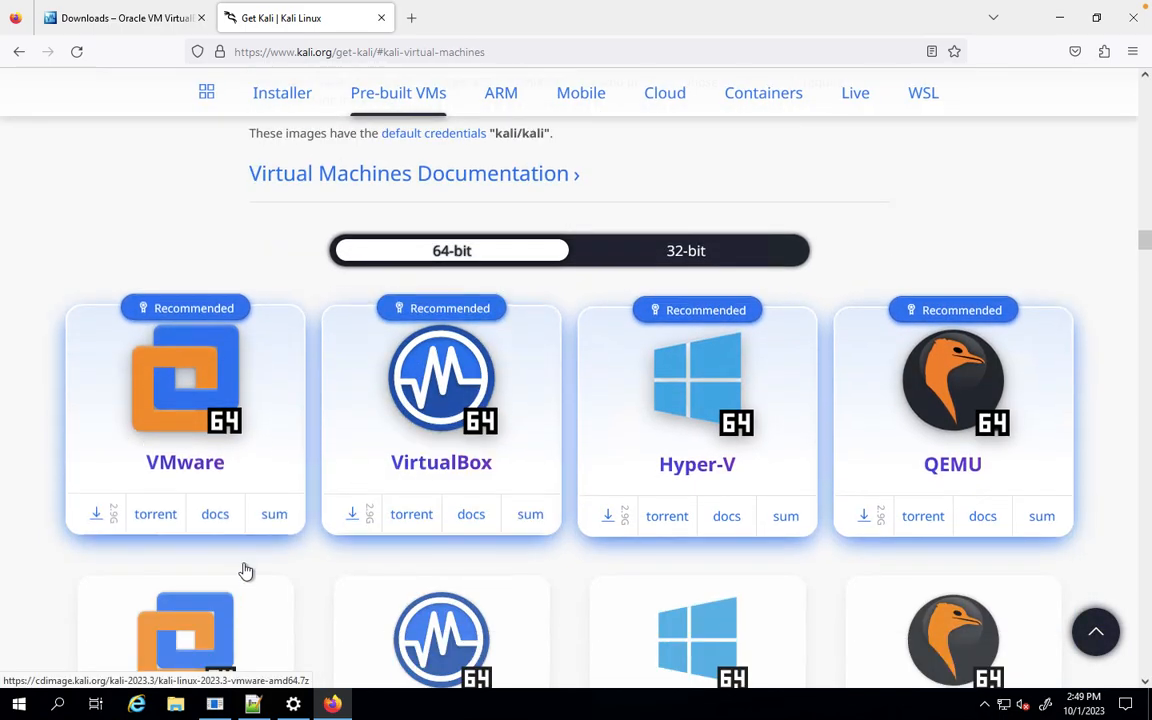
pyautogui.scroll(-3)
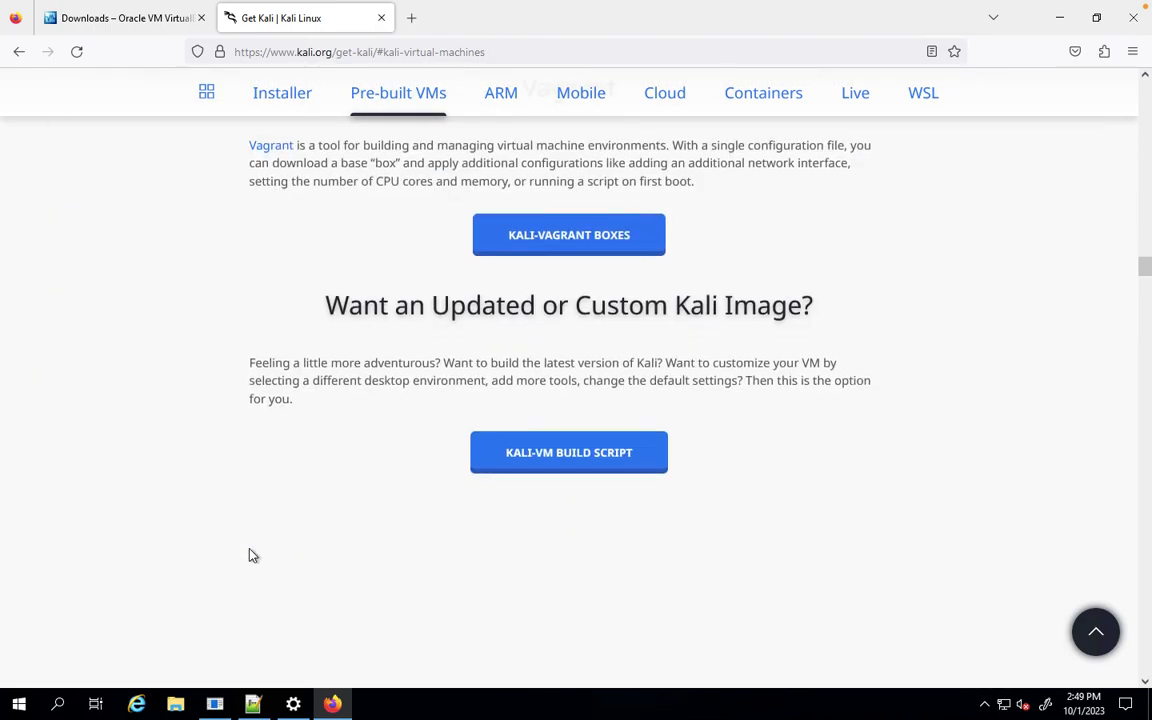
pyautogui.scroll(3)
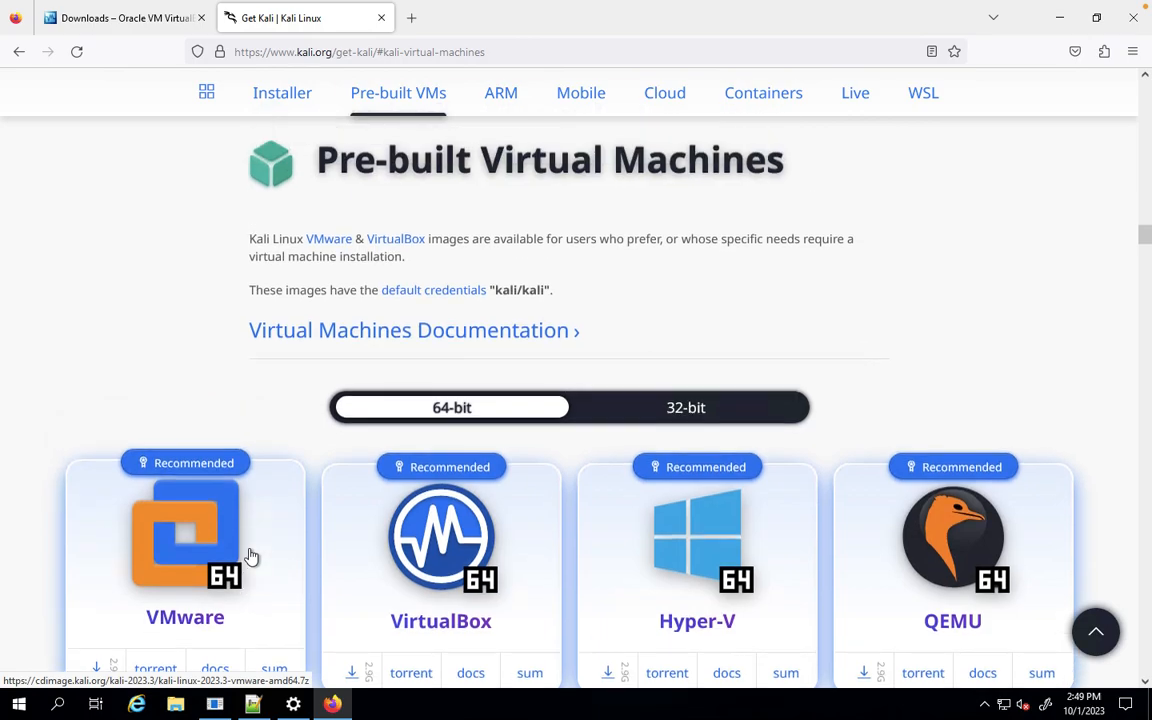
# Switch to the Installer images section showing the recommended 64-bit installer
pyautogui.click(282, 92)
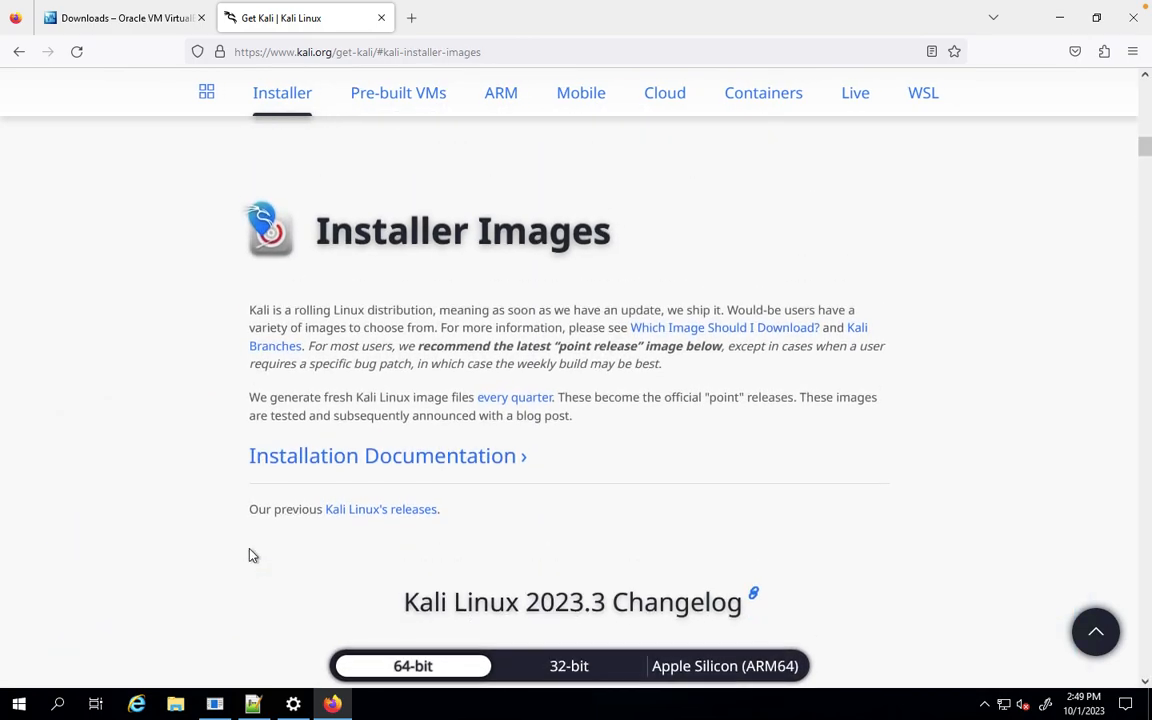
pyautogui.scroll(-3)
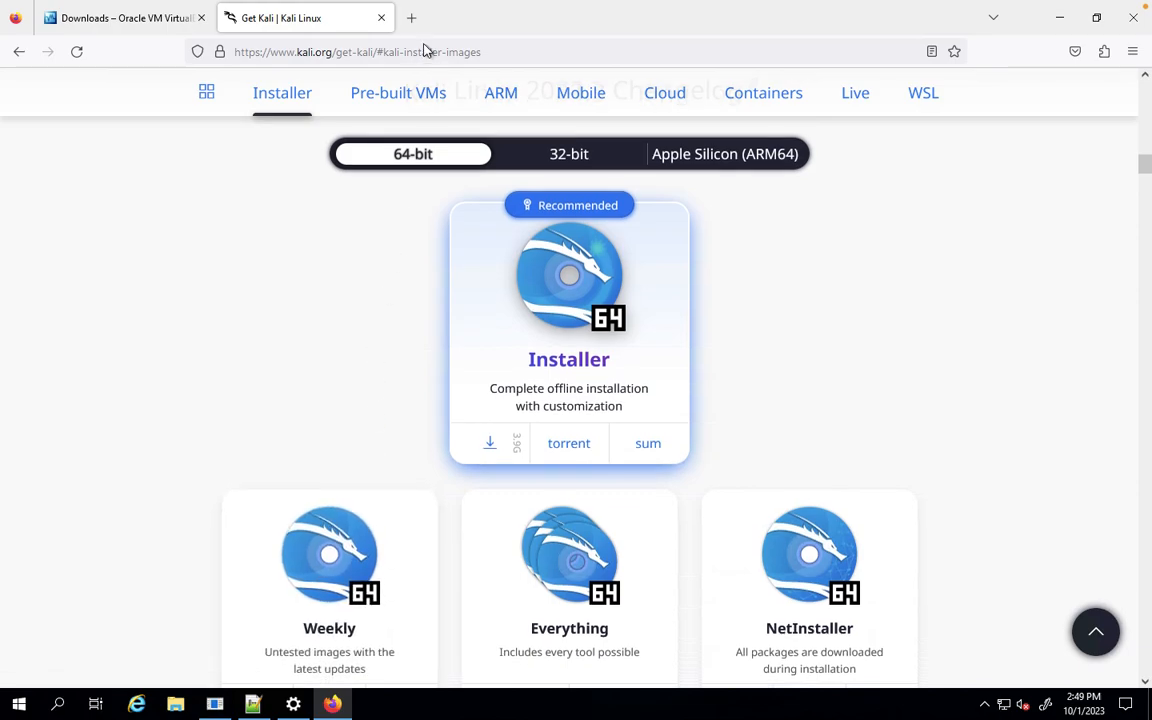
pyautogui.click(412, 18)
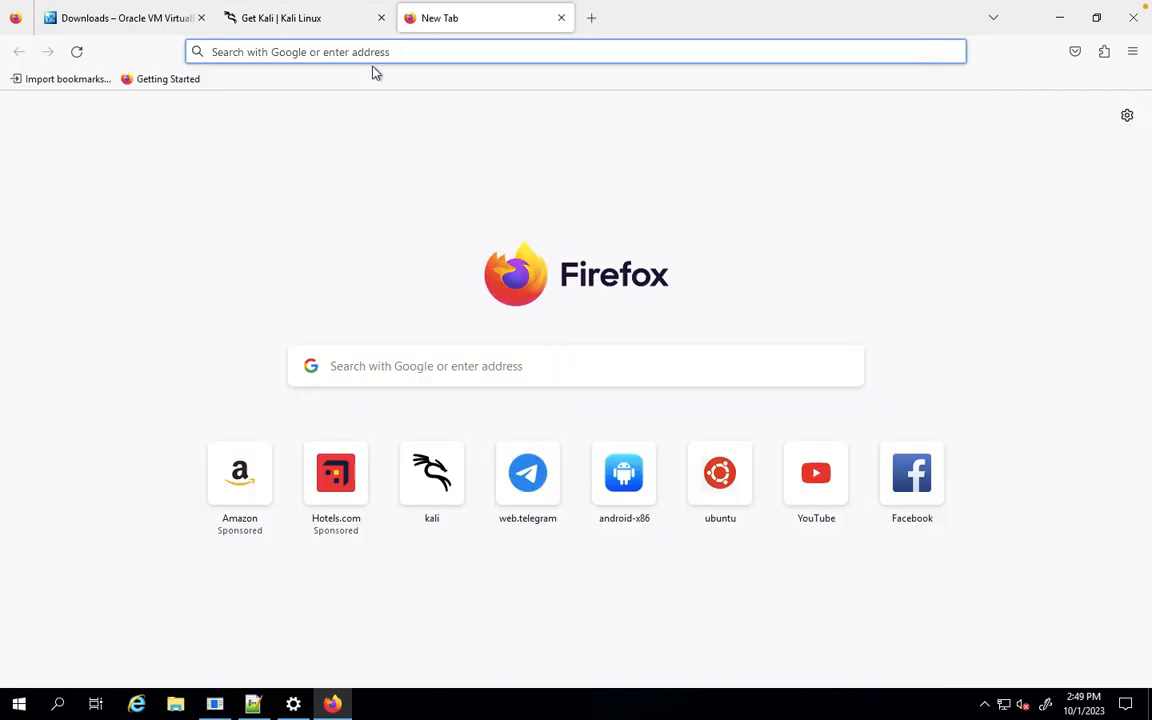
pyautogui.write('parrot')
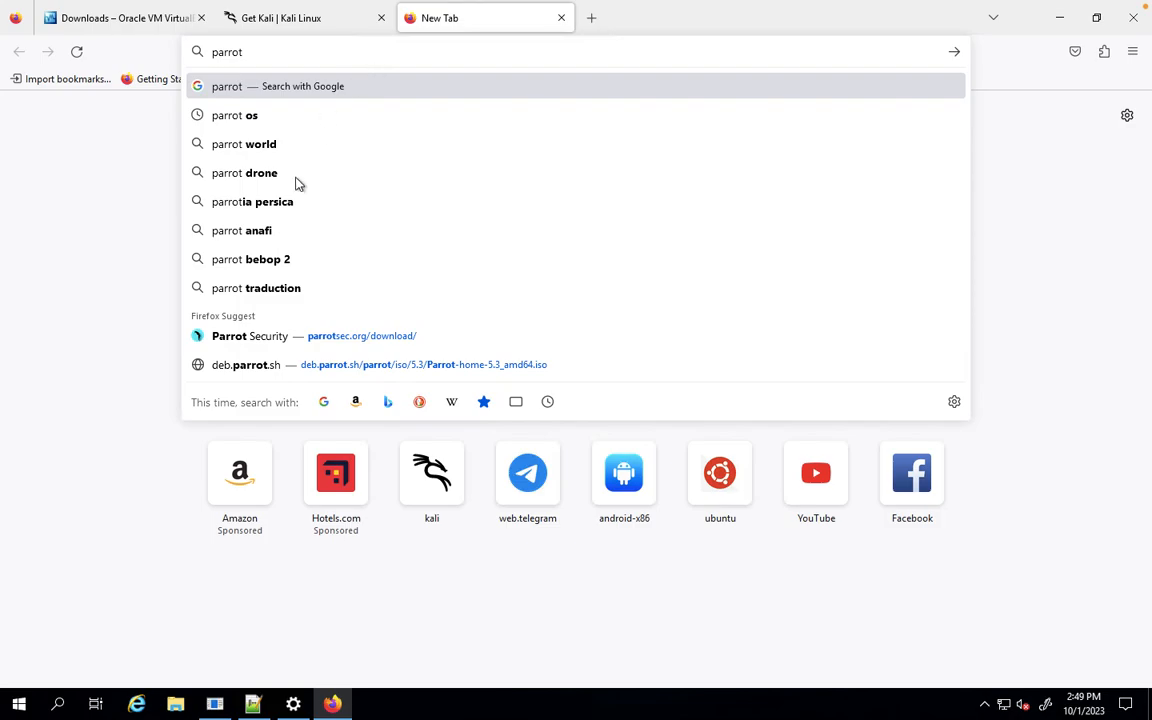
pyautogui.click(250, 336)
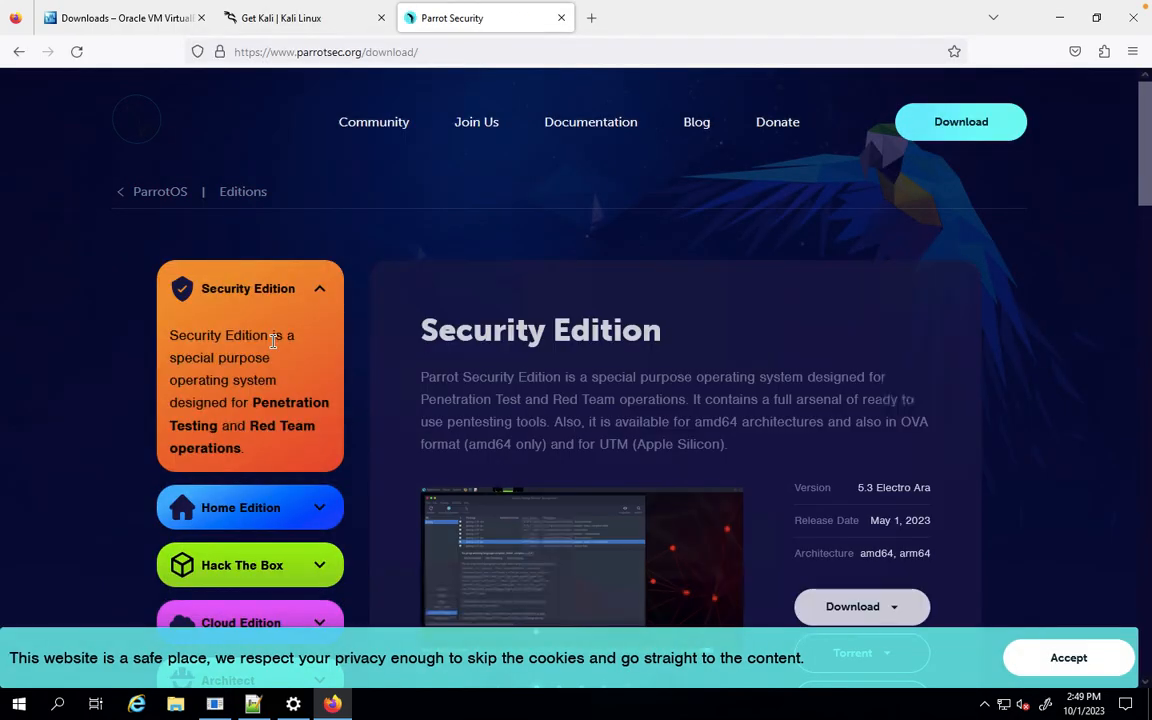
pyautogui.scroll(-3)
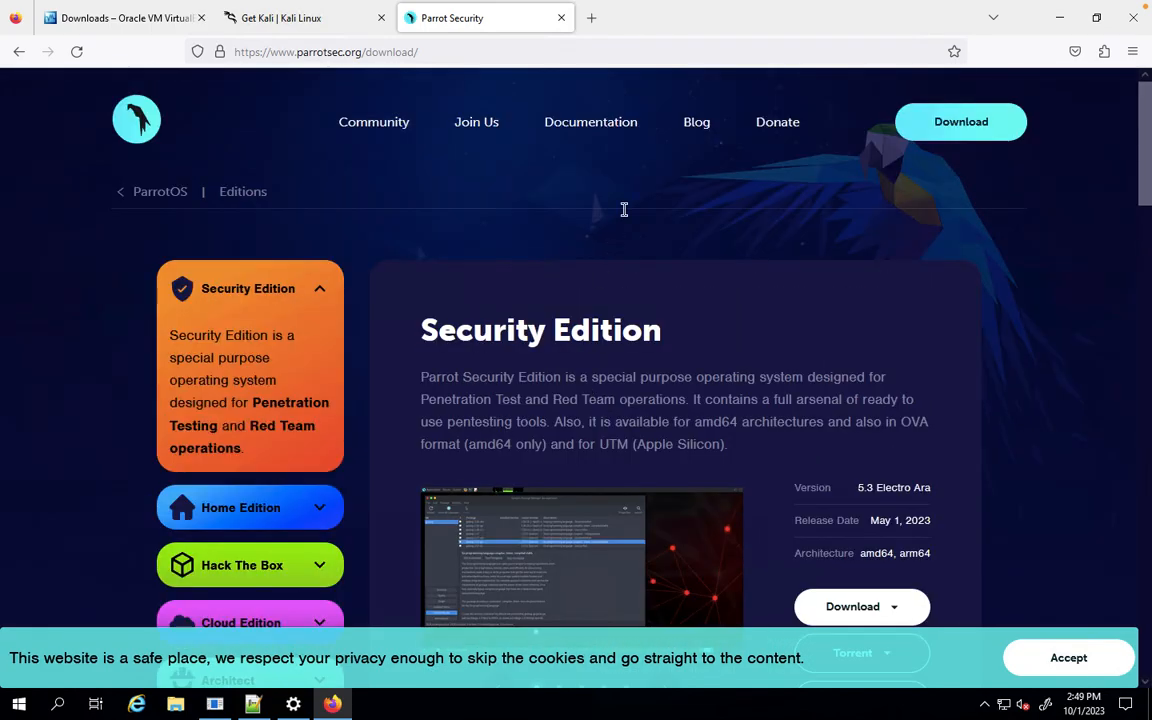
# Open the Ubuntu Desktop download page in a new tab
pyautogui.click(592, 18)
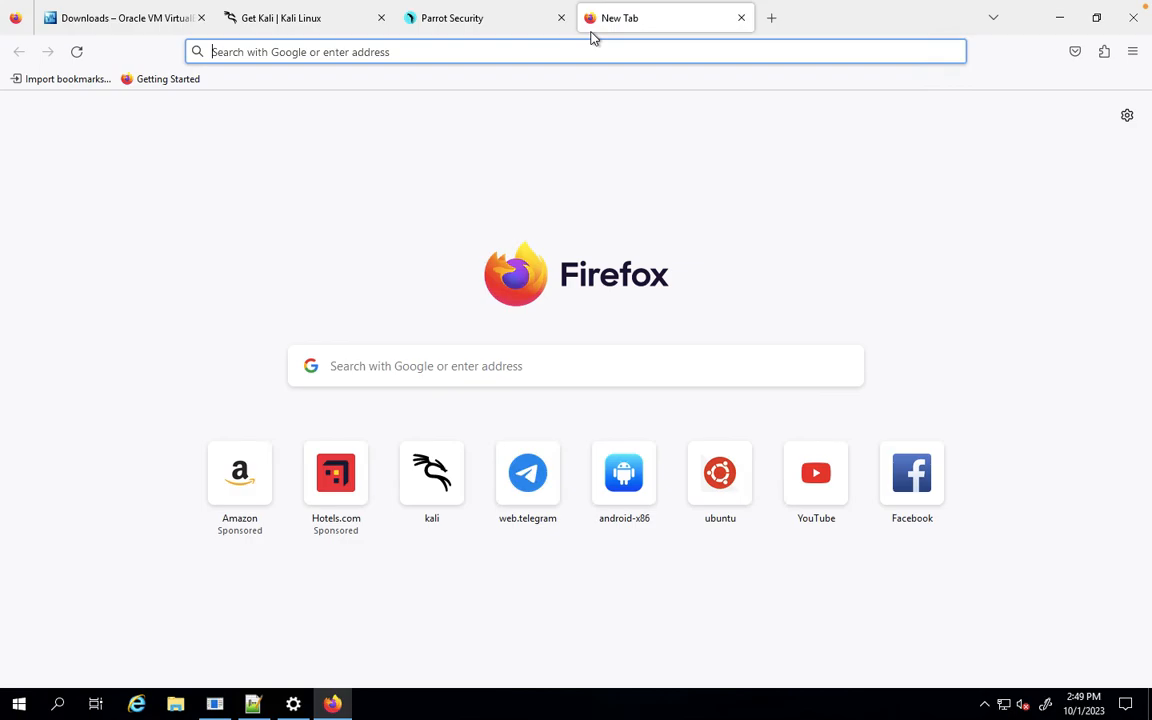
pyautogui.moveTo(492, 194)
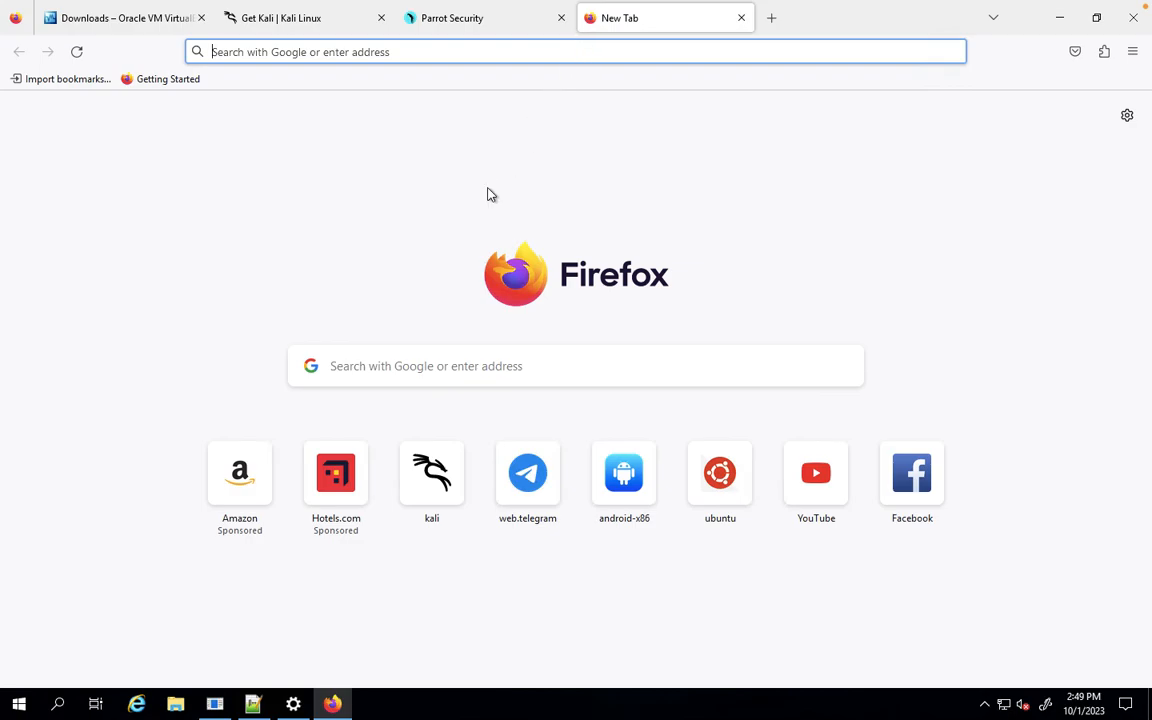
pyautogui.click(720, 472)
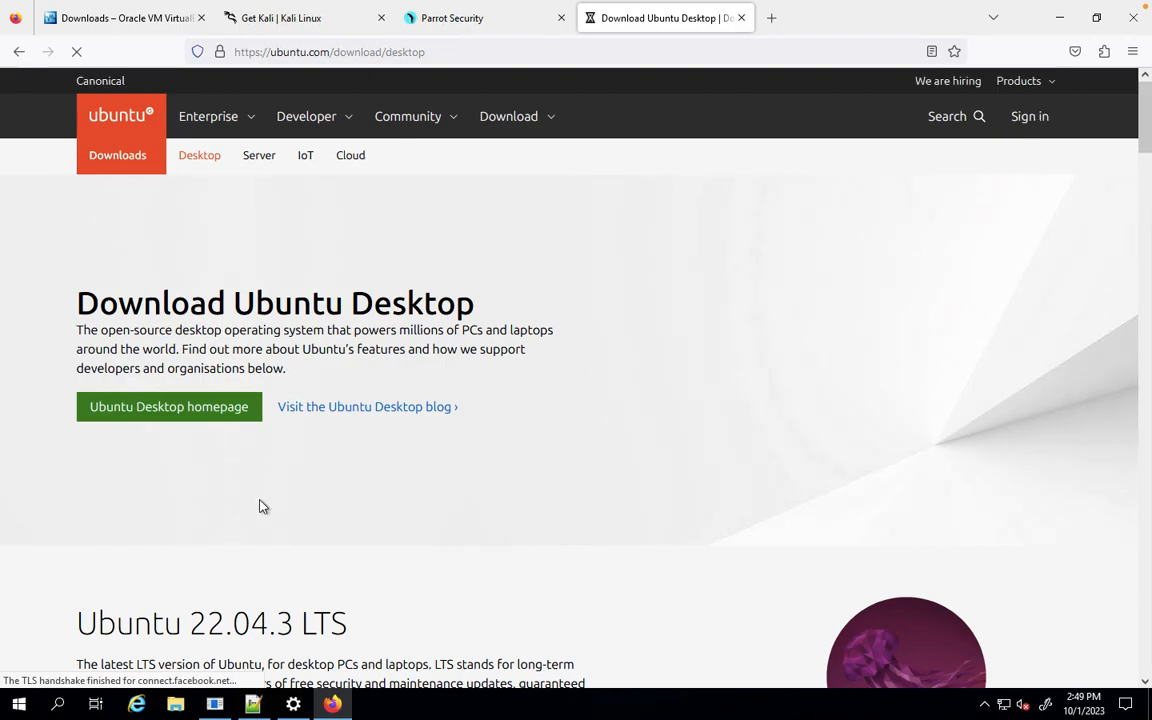
pyautogui.scroll(-3)
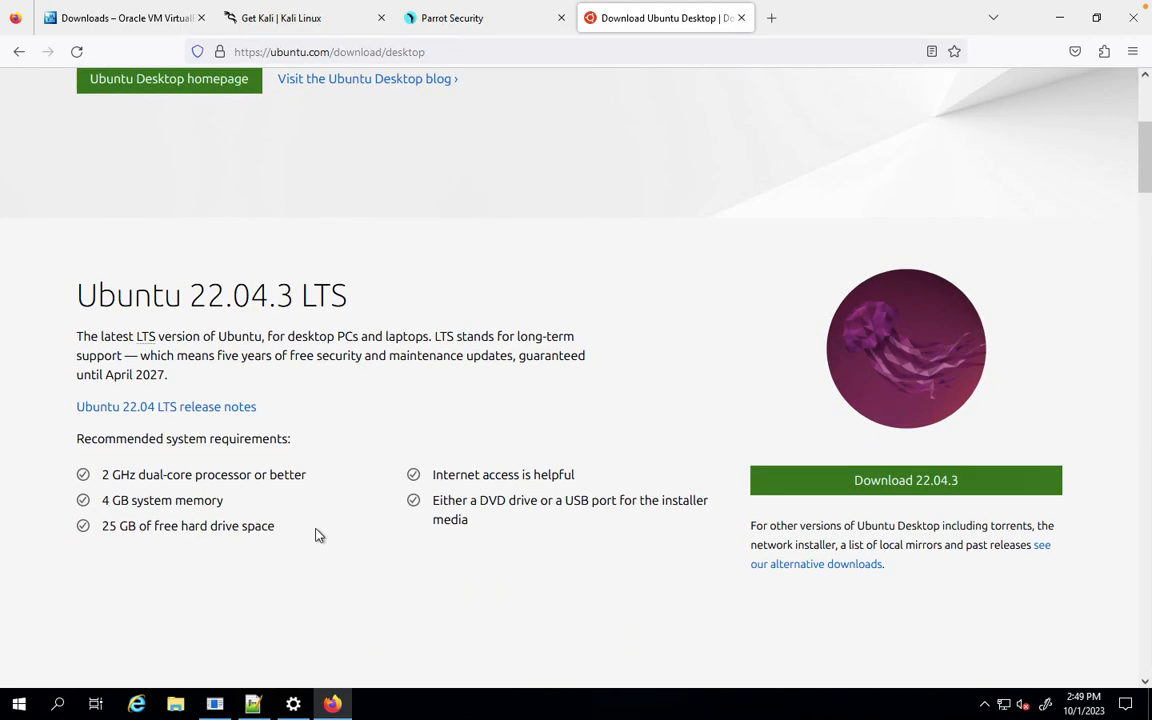
pyautogui.moveTo(736, 144)
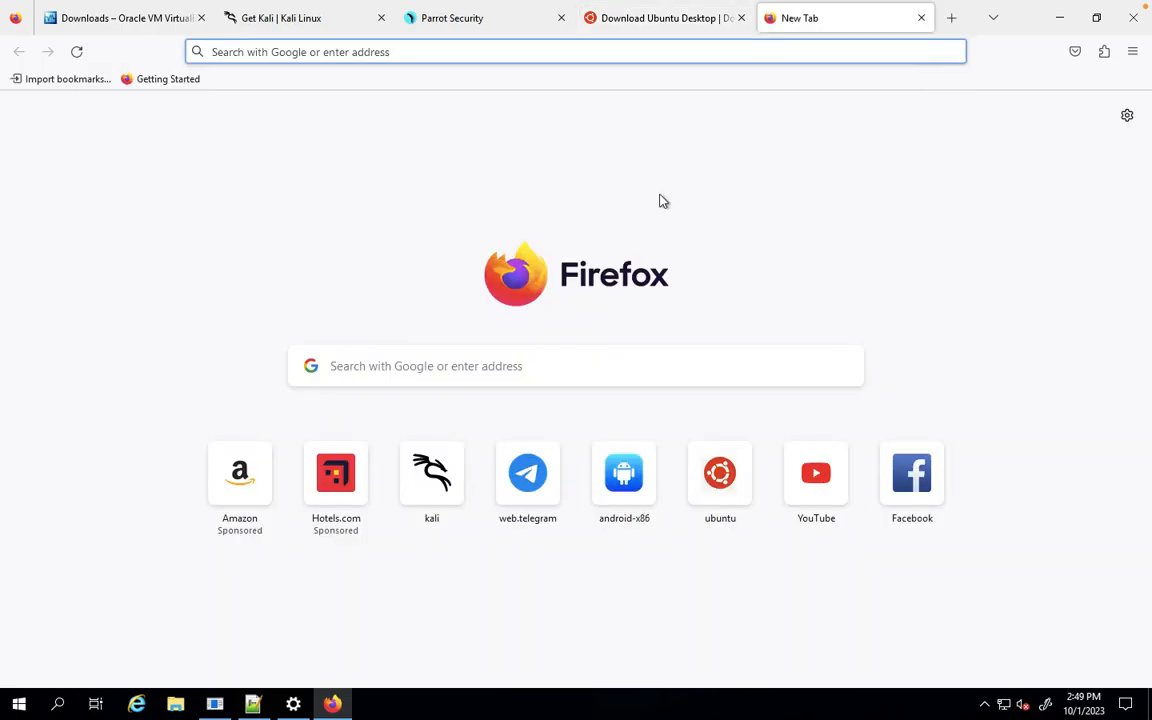
# Open the Android-x86 project page in another new tab
pyautogui.write('and')
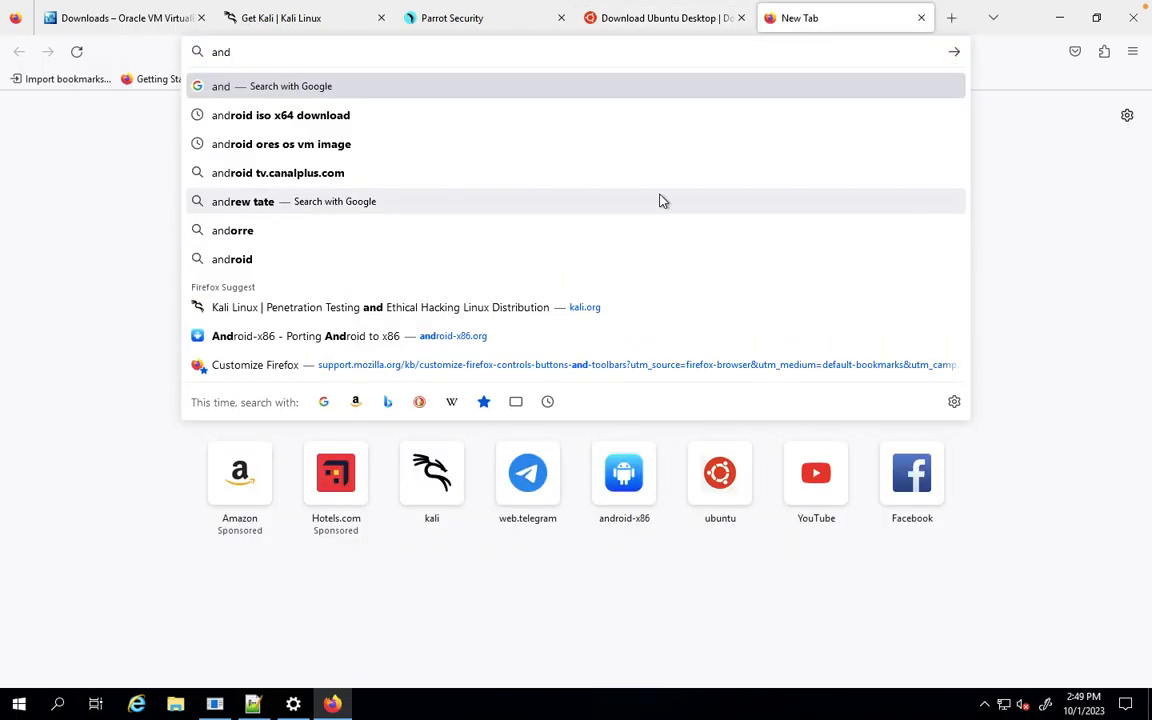
pyautogui.click(300, 336)
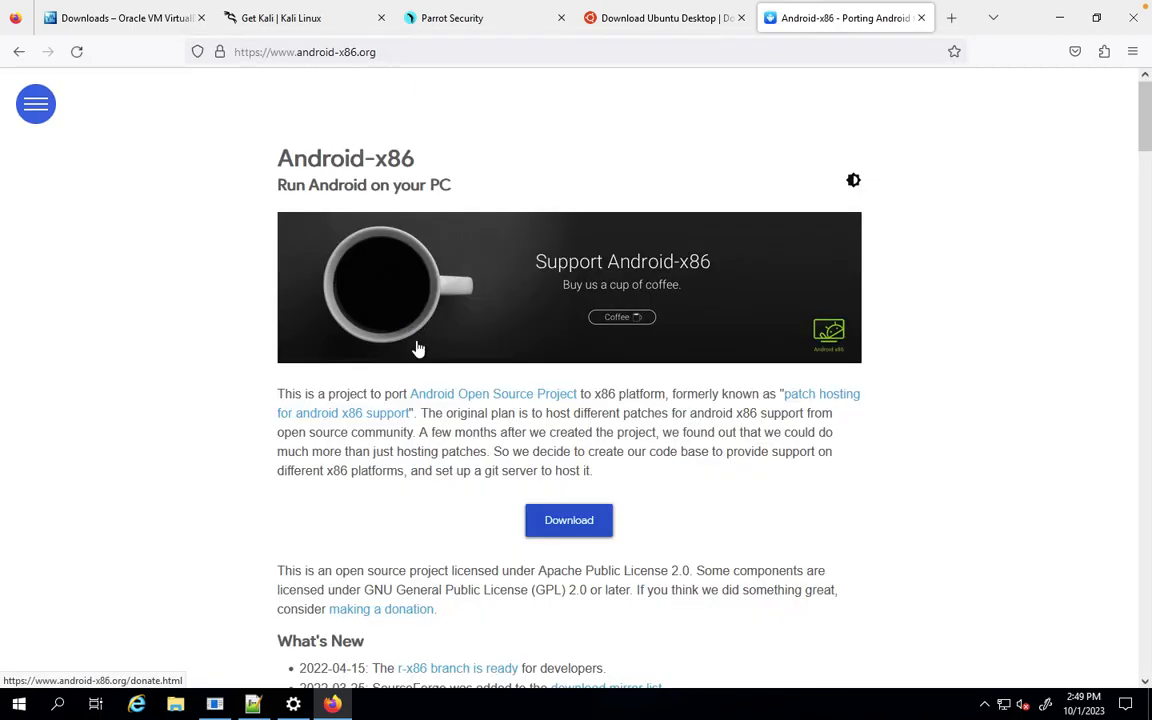
pyautogui.moveTo(1100, 378)
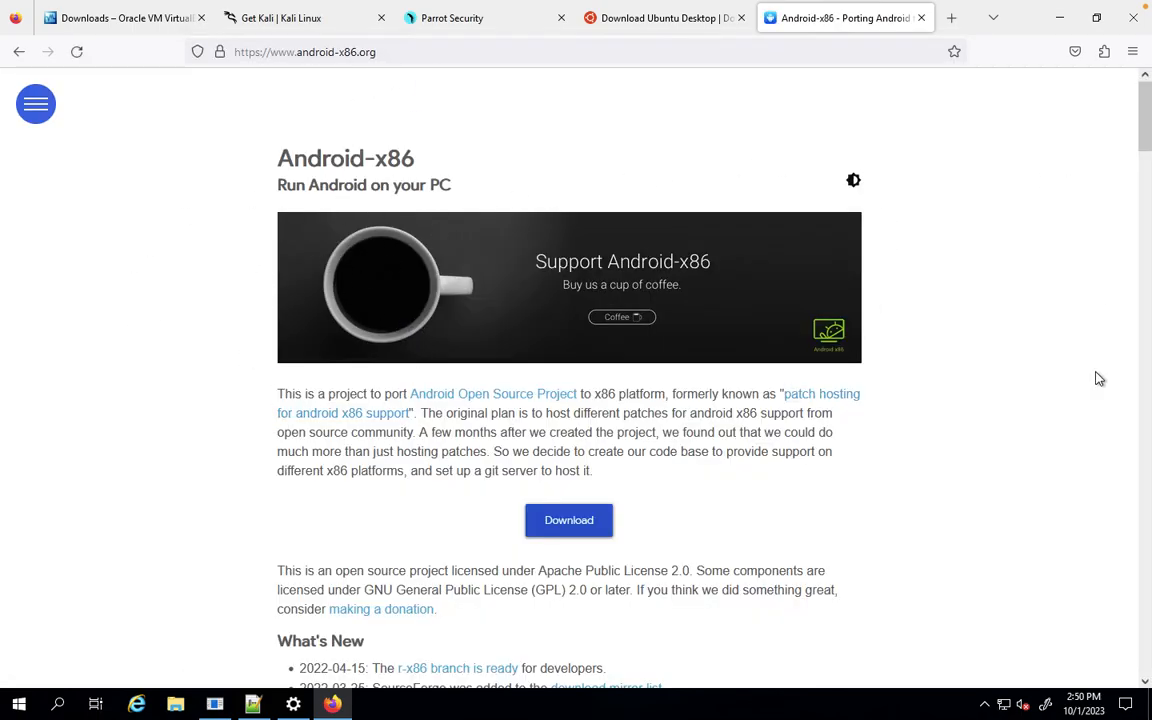
pyautogui.moveTo(868, 422)
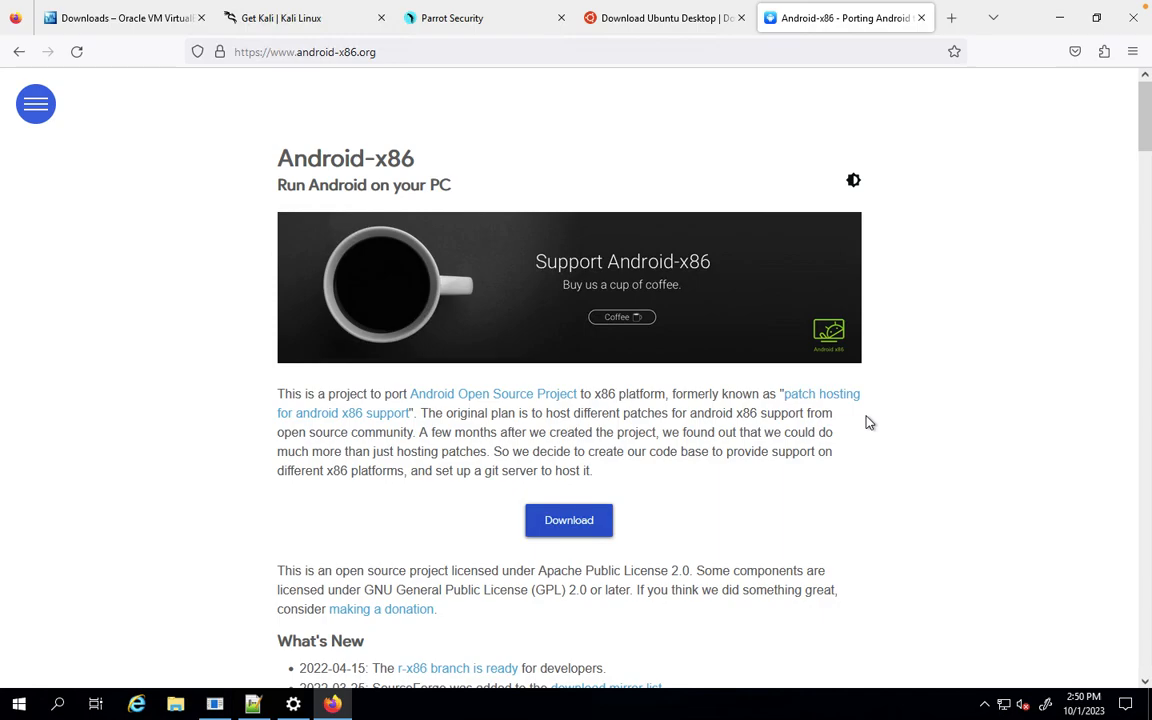
pyautogui.moveTo(952, 44)
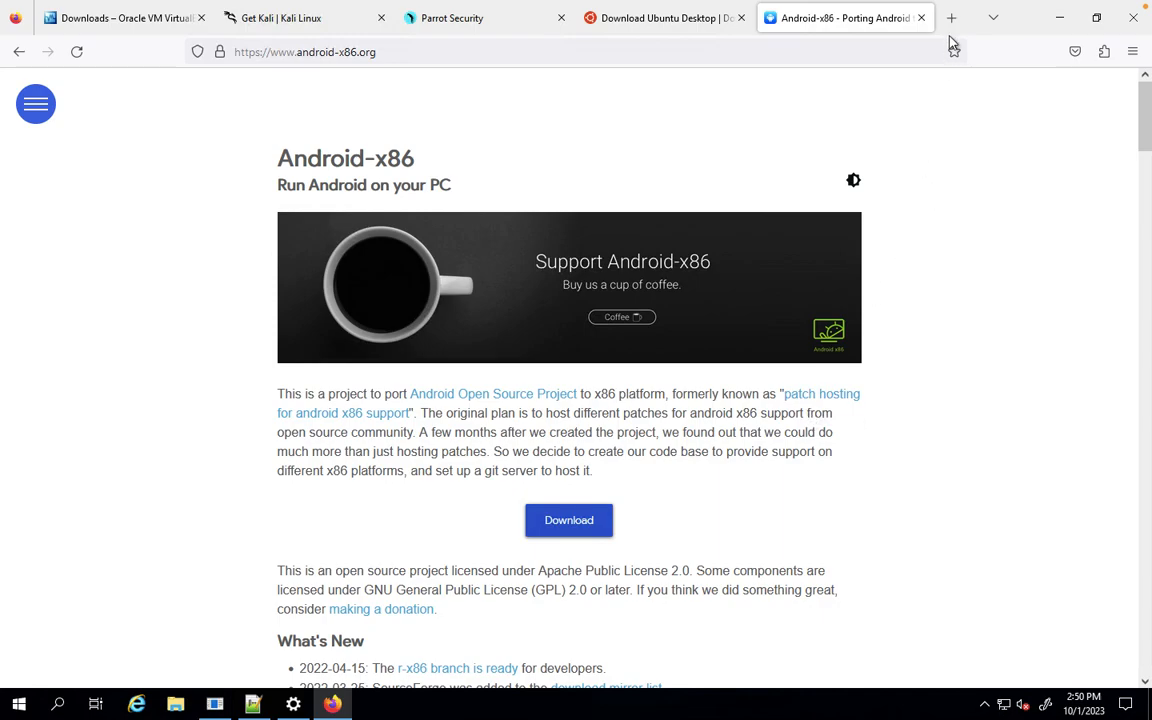
# Open the Microsoft Evaluation Center Windows Server 2019 download page in a new tab
pyautogui.click(952, 18)
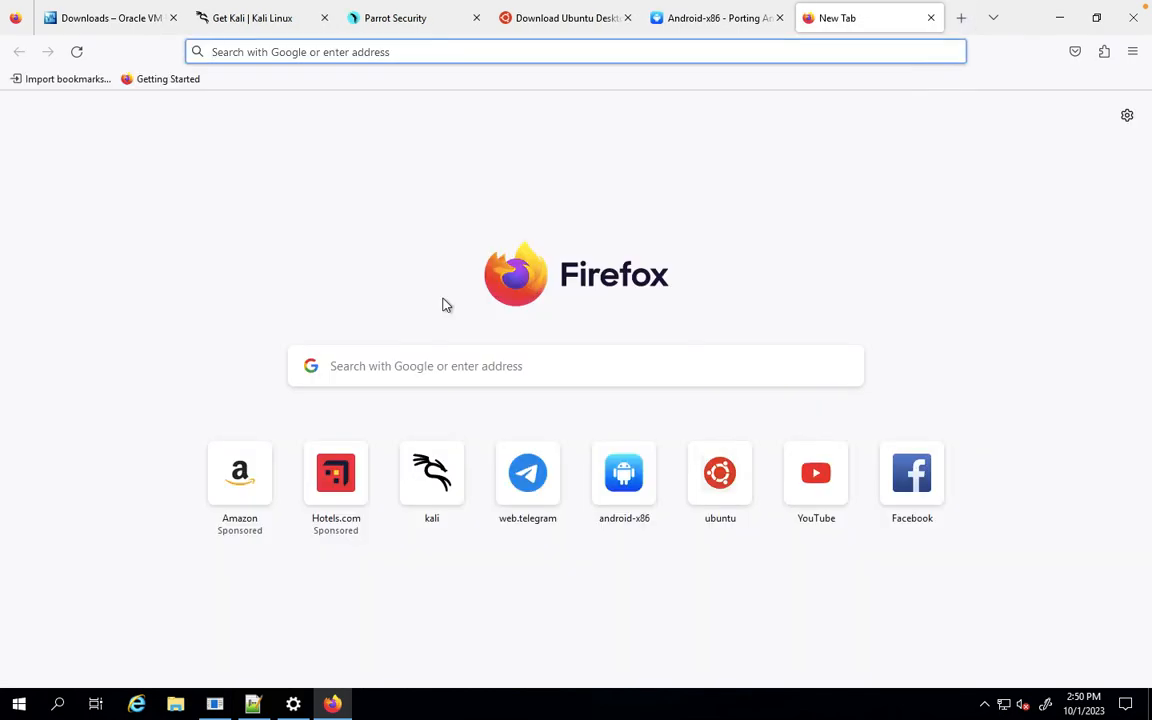
pyautogui.write('windows')
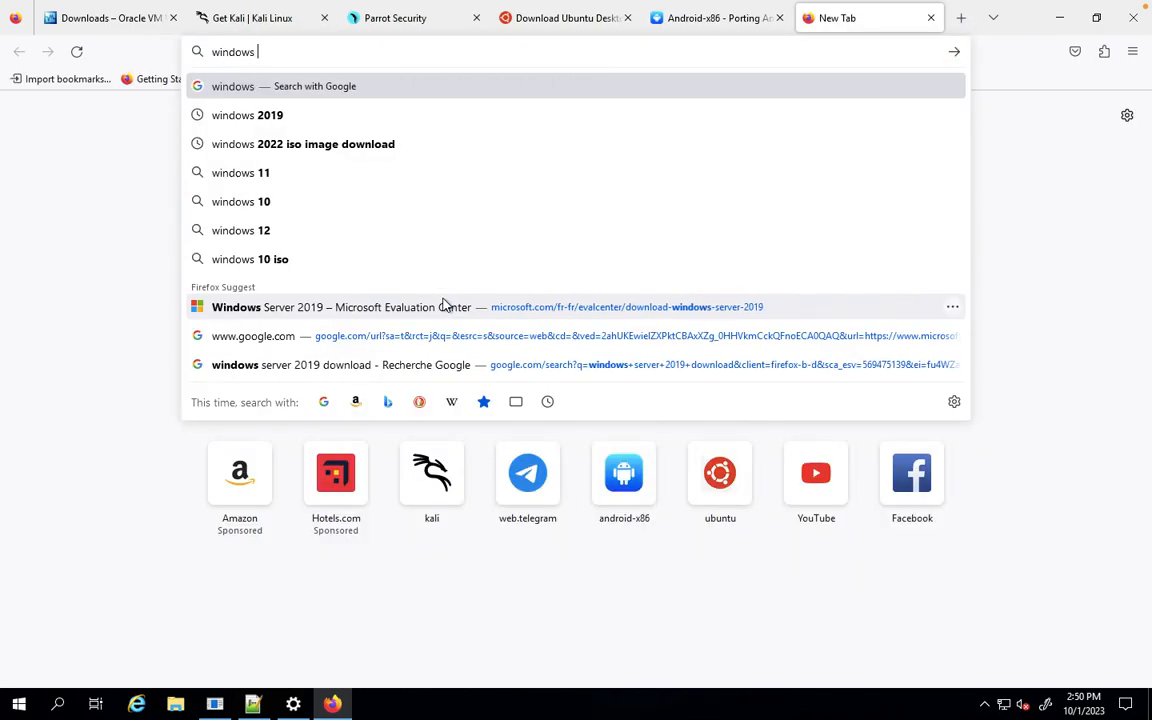
pyautogui.moveTo(276, 324)
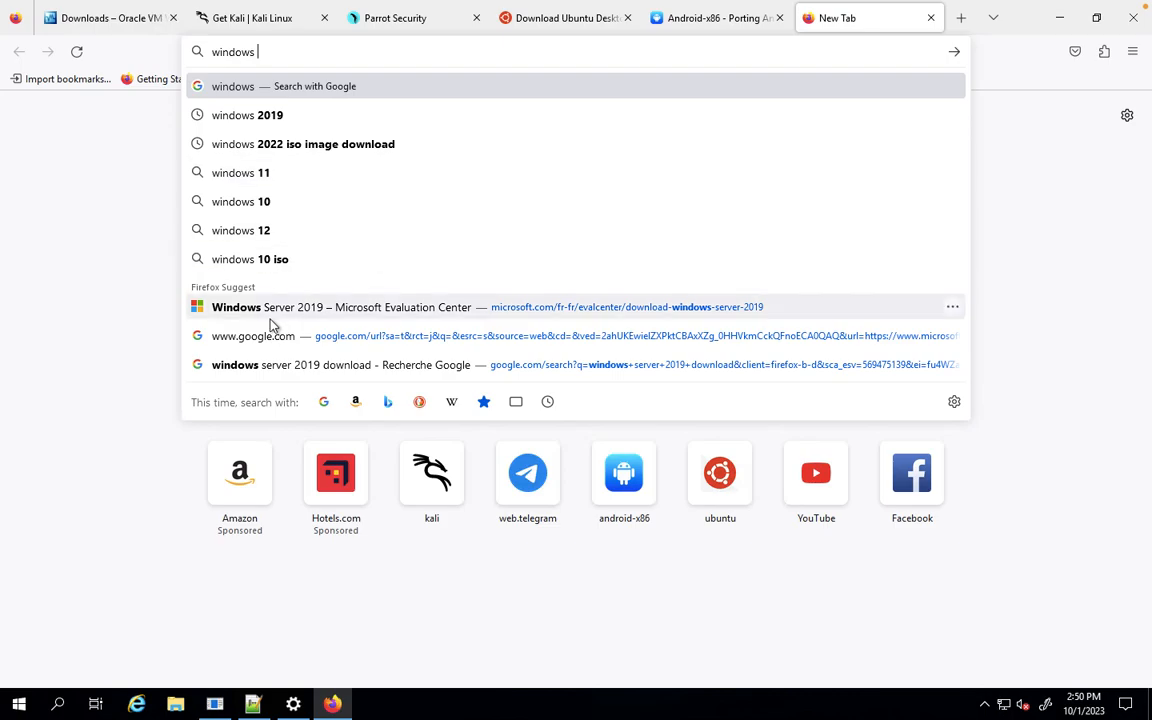
pyautogui.click(340, 308)
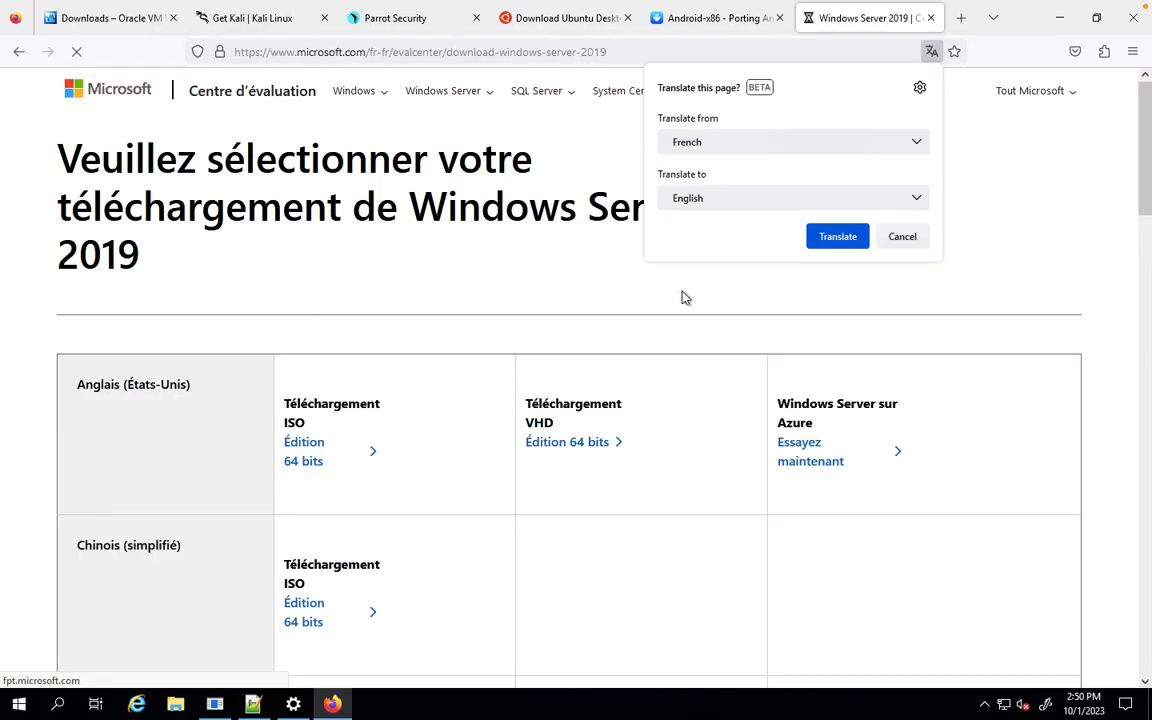
pyautogui.click(900, 236)
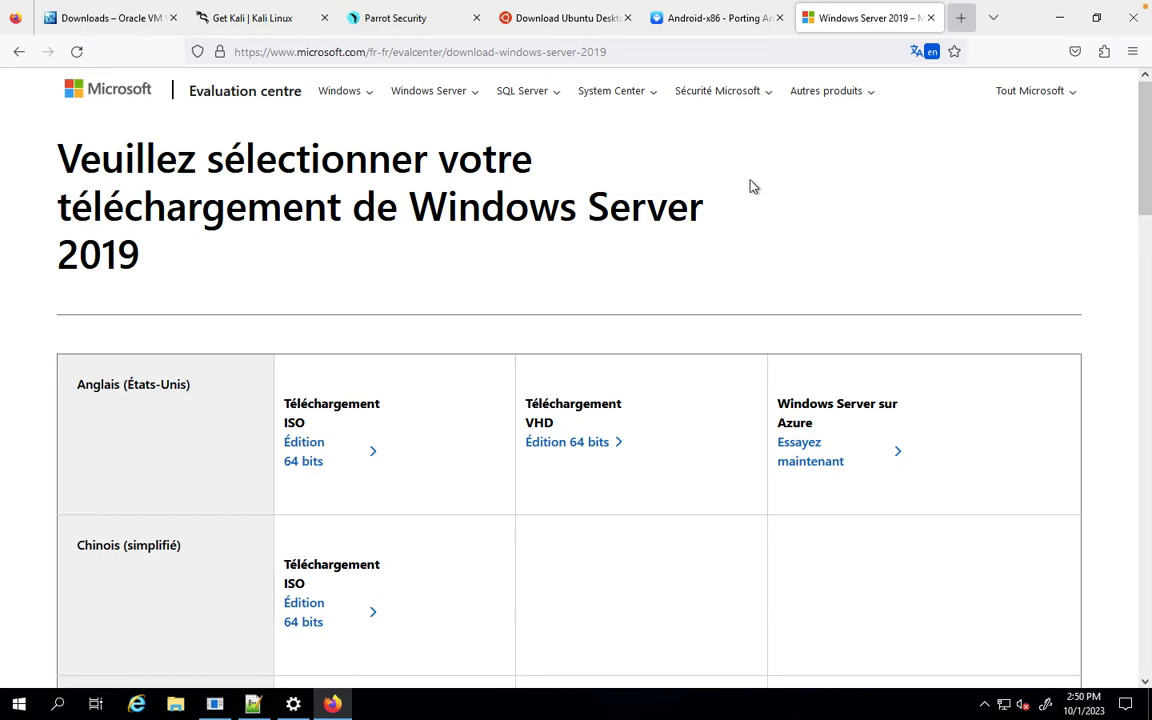
# Open the Windows Server 2022 evaluation download page in another new tab
pyautogui.click(960, 16)
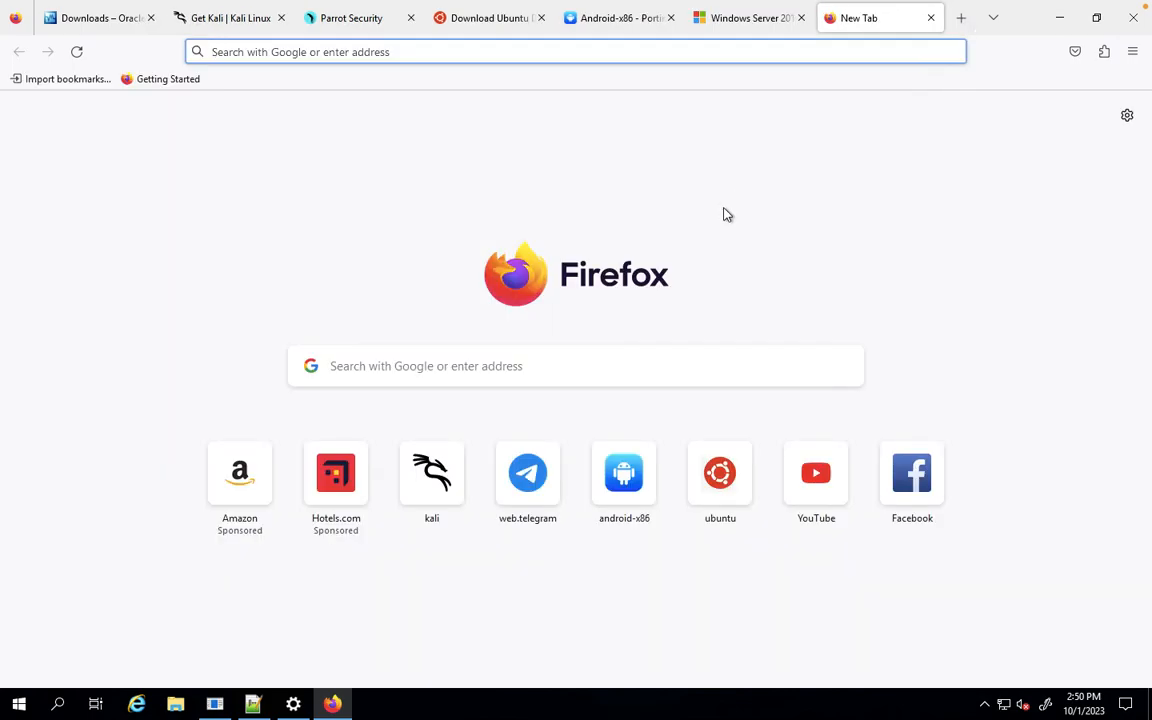
pyautogui.write('windows-server-2022')
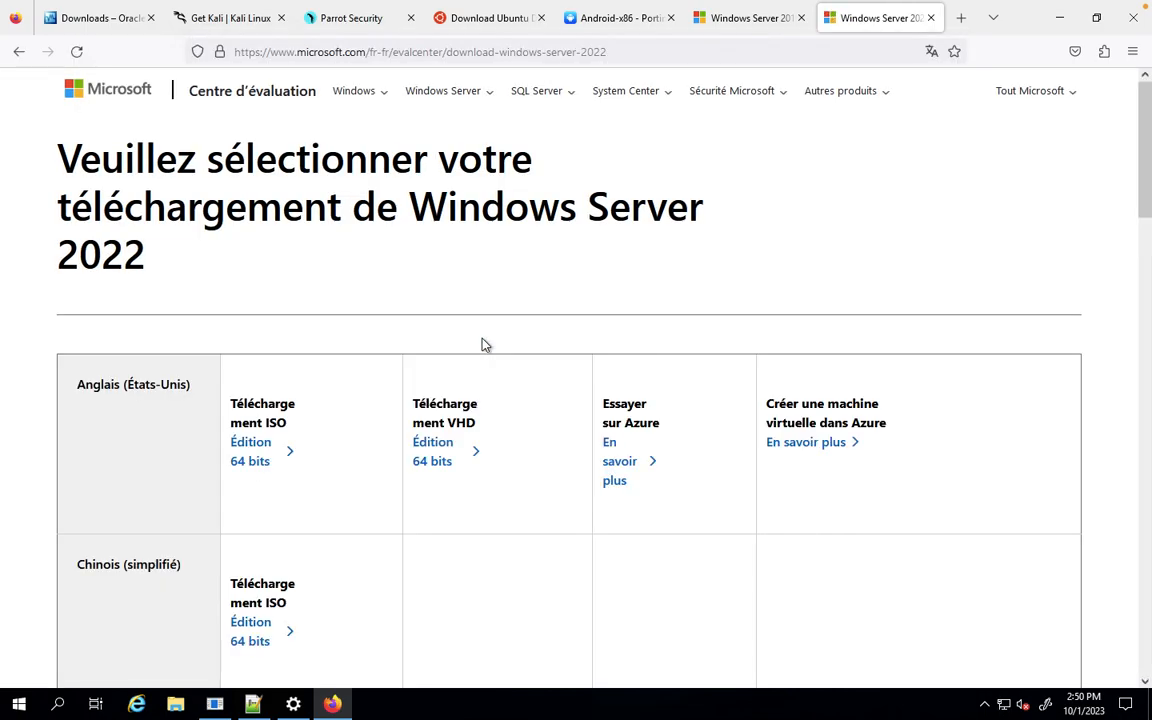
pyautogui.moveTo(568, 376)
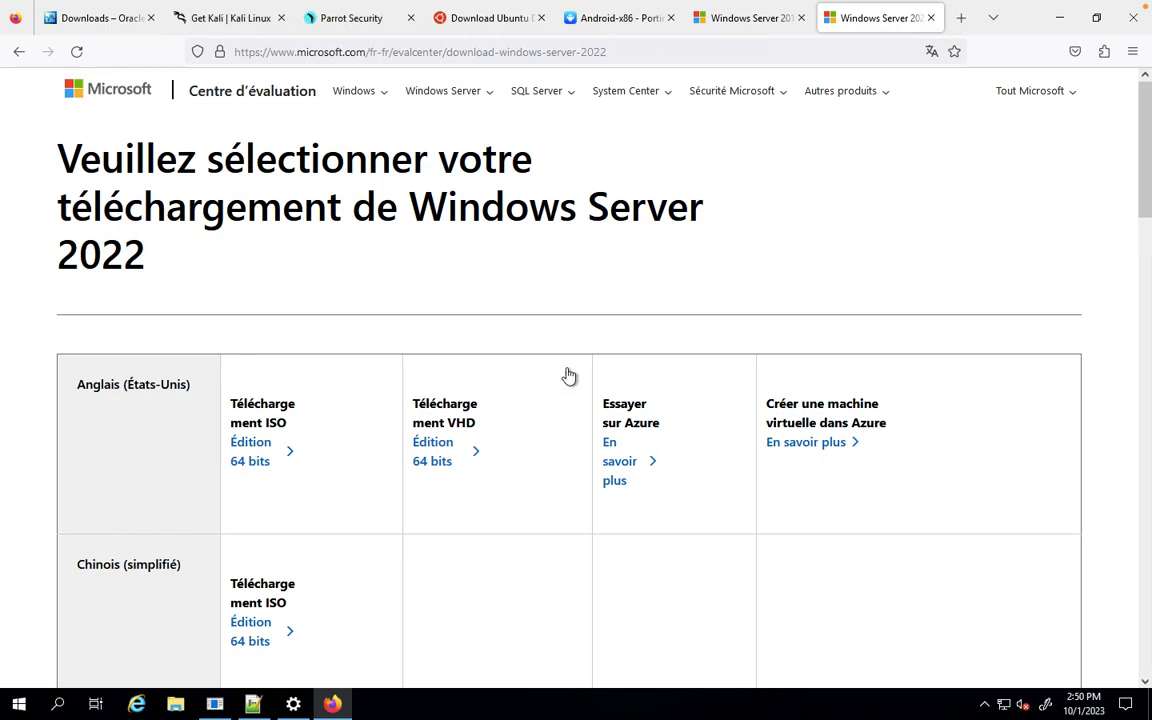
pyautogui.scroll(-3)
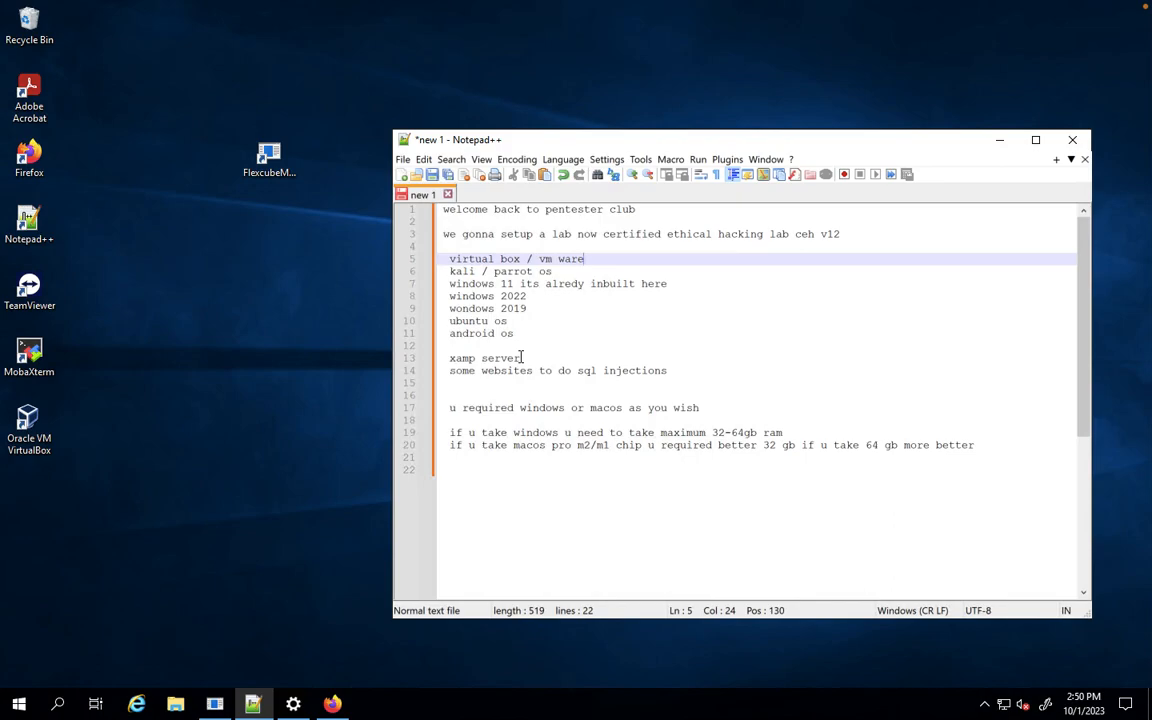
pyautogui.click(484, 358)
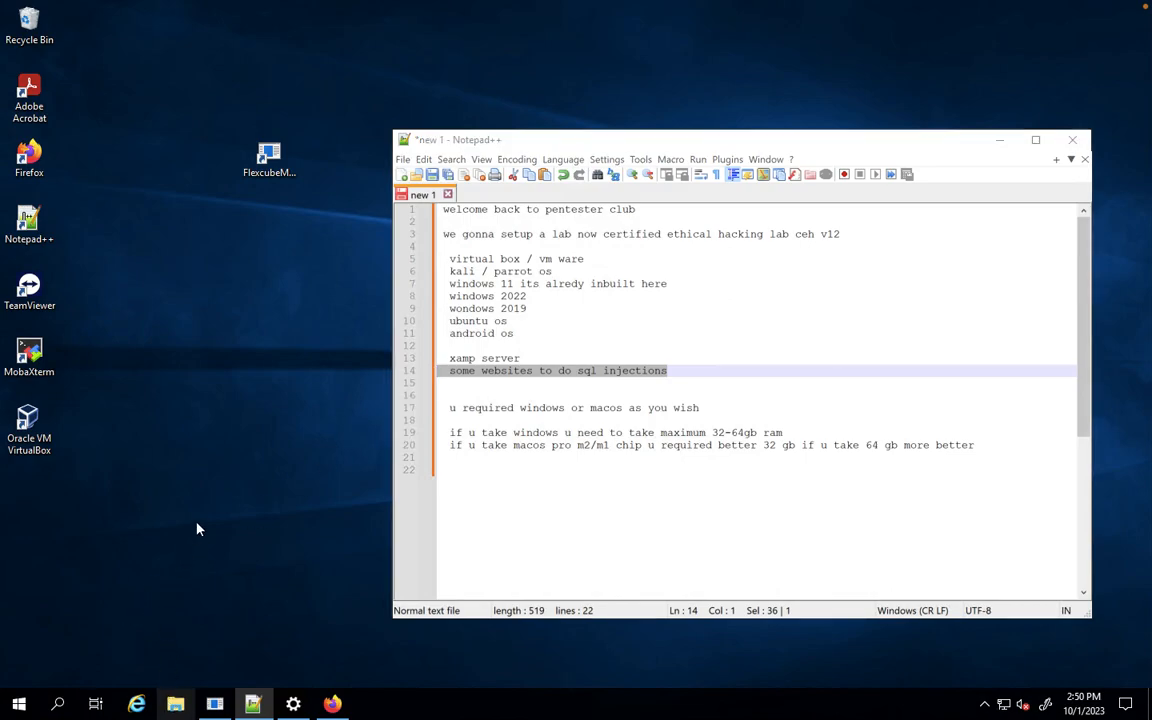
# Open Downloads and the CEH-v12 folder of downloaded images
pyautogui.click(176, 704)
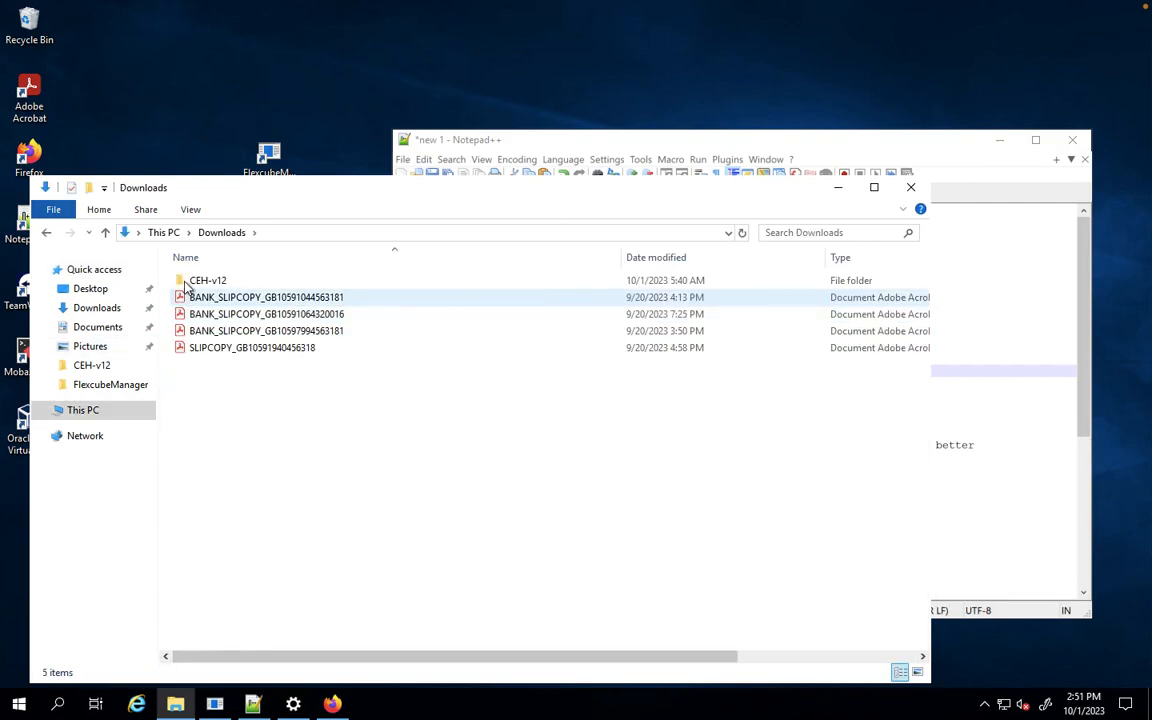
pyautogui.doubleClick(208, 280)
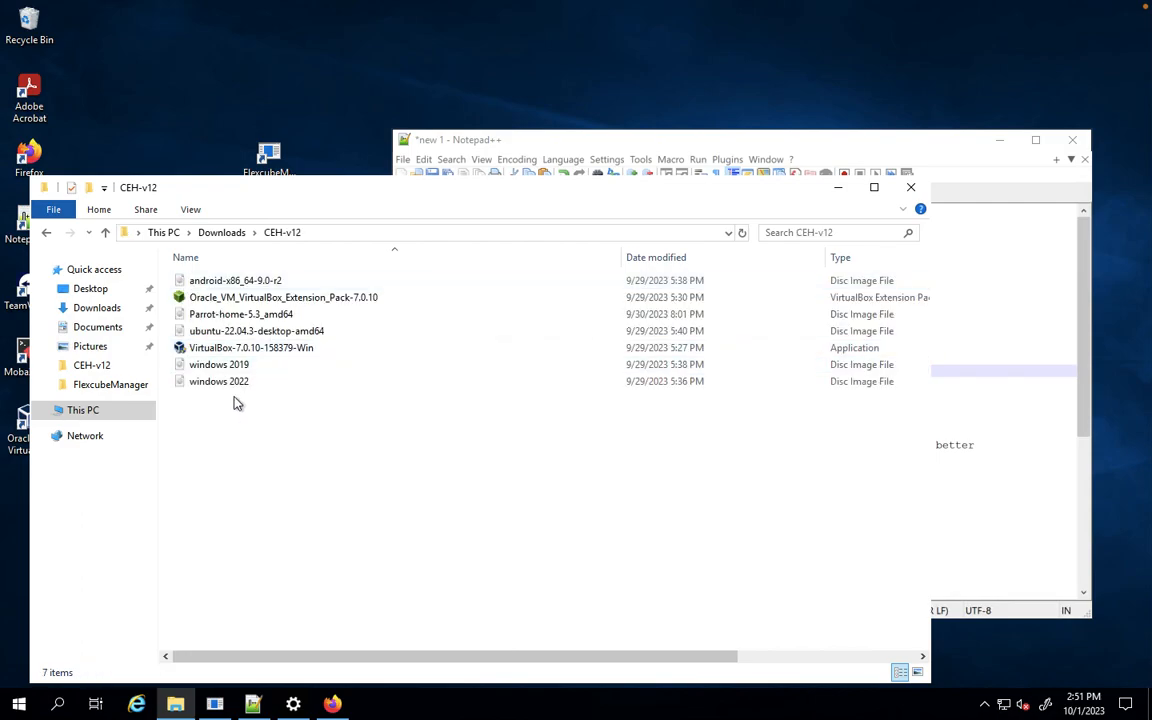
# Review the VirtualBox installer, Ubuntu desktop image and extension pack files, then return to the notes
pyautogui.click(252, 348)
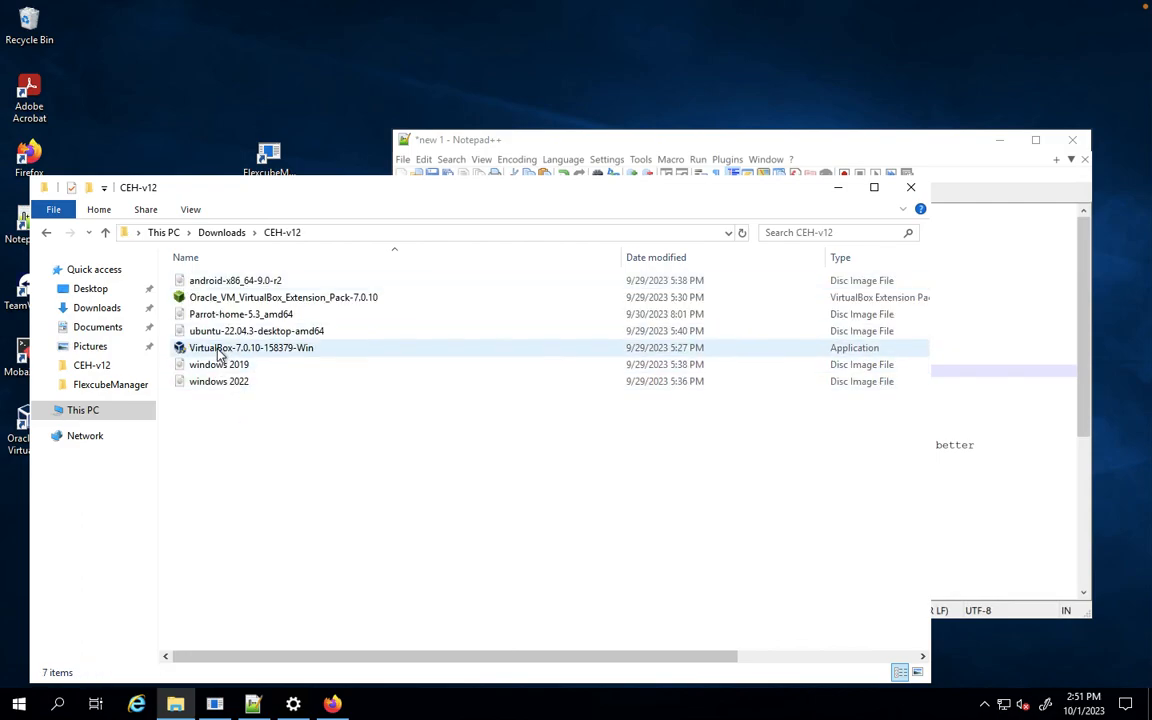
pyautogui.click(220, 364)
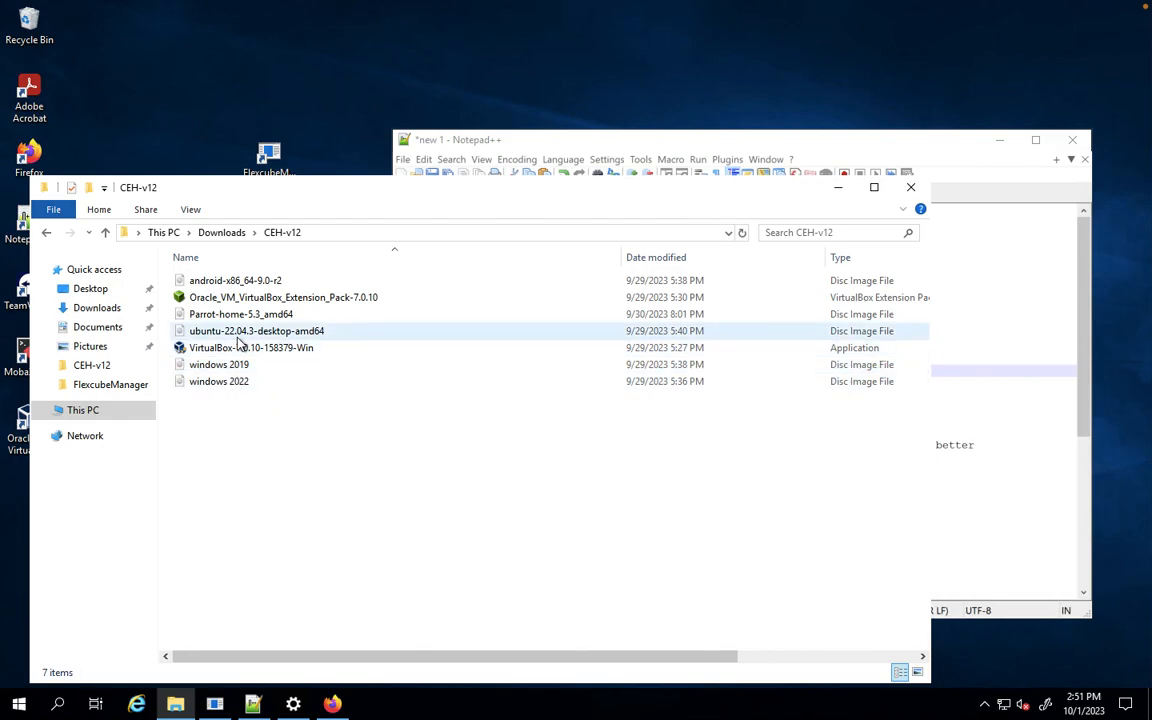
pyautogui.click(284, 296)
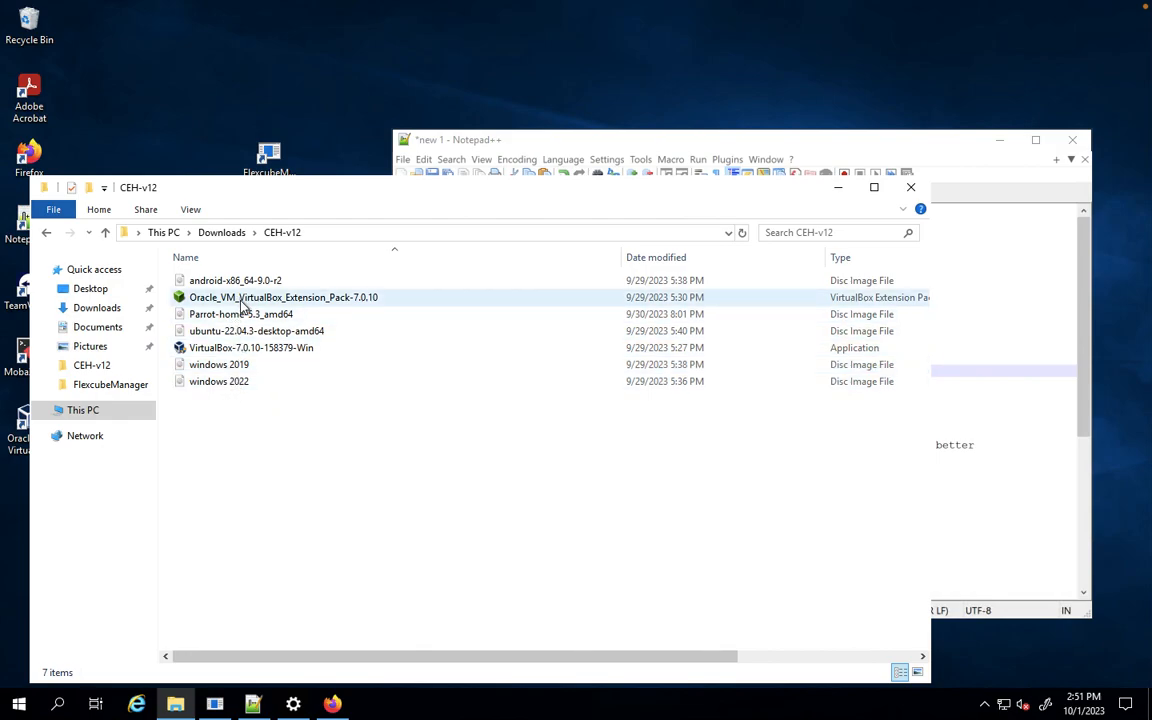
pyautogui.click(420, 518)
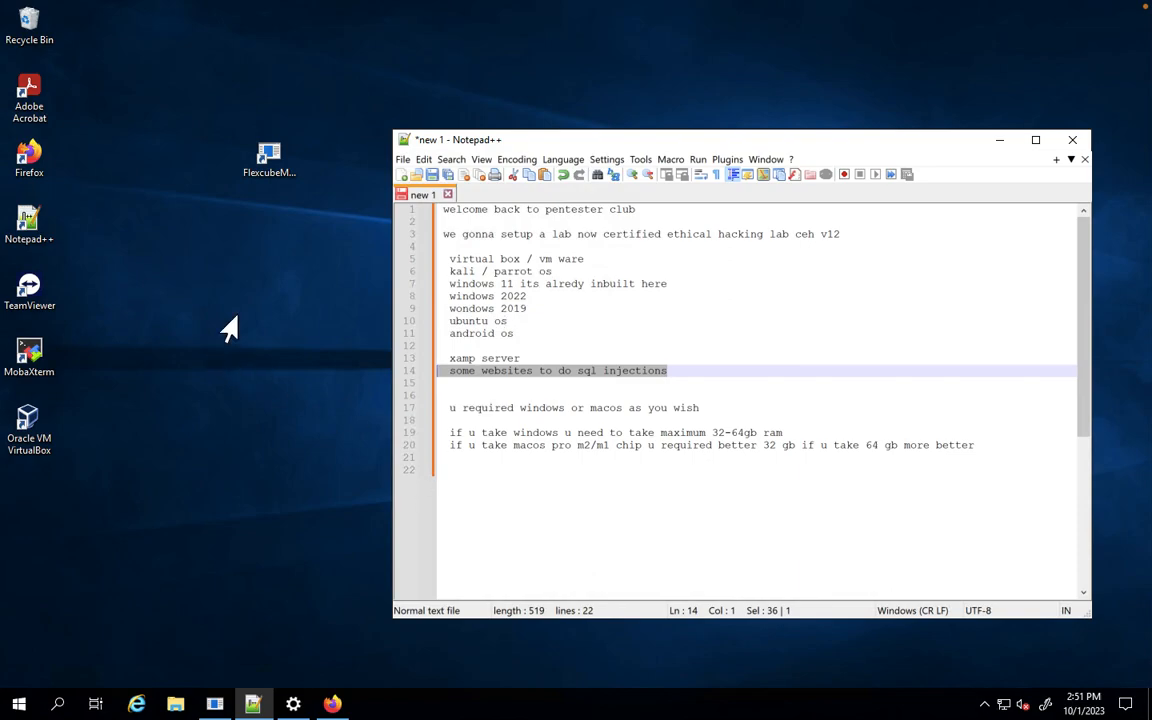
pyautogui.moveTo(296, 500)
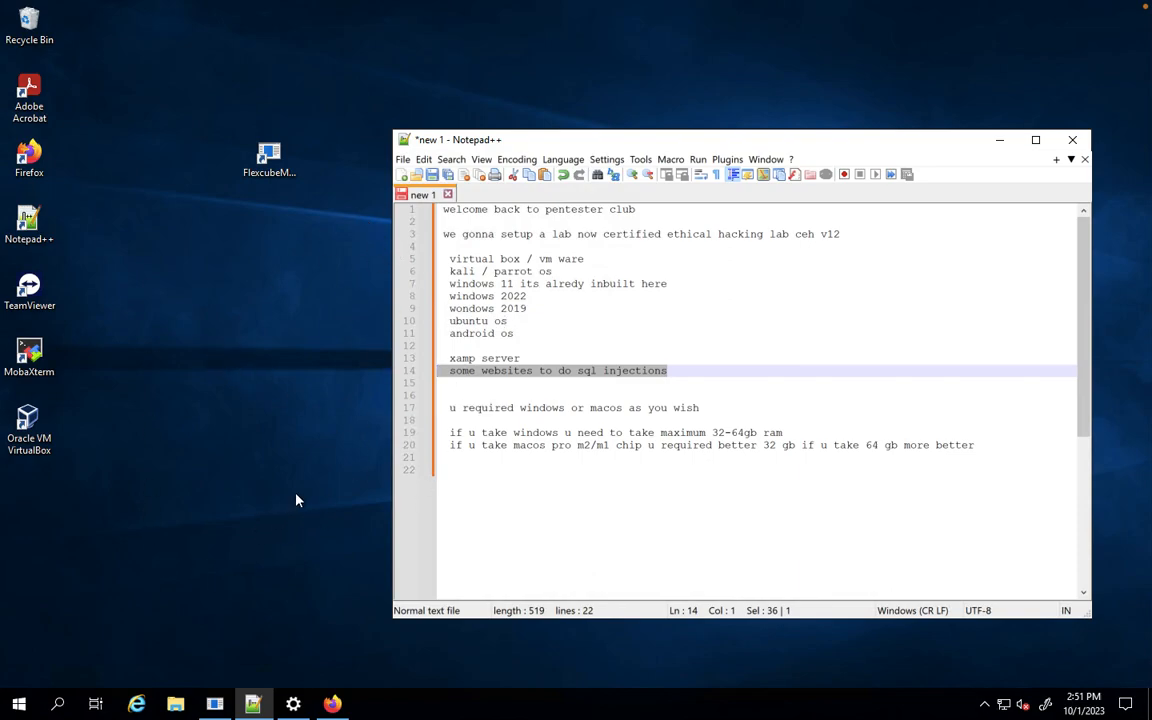
# Launch Oracle VM VirtualBox Manager listing the parrot os, windows 2022 and ubuntu VMs
pyautogui.click(28, 424)
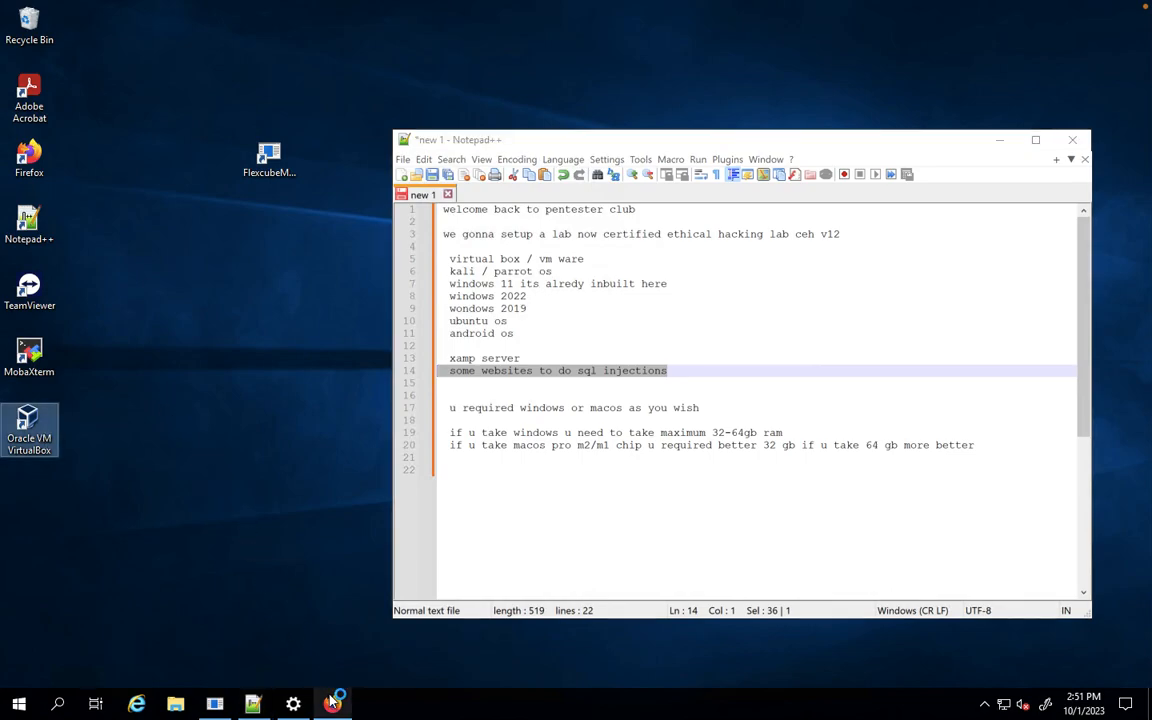
pyautogui.click(332, 704)
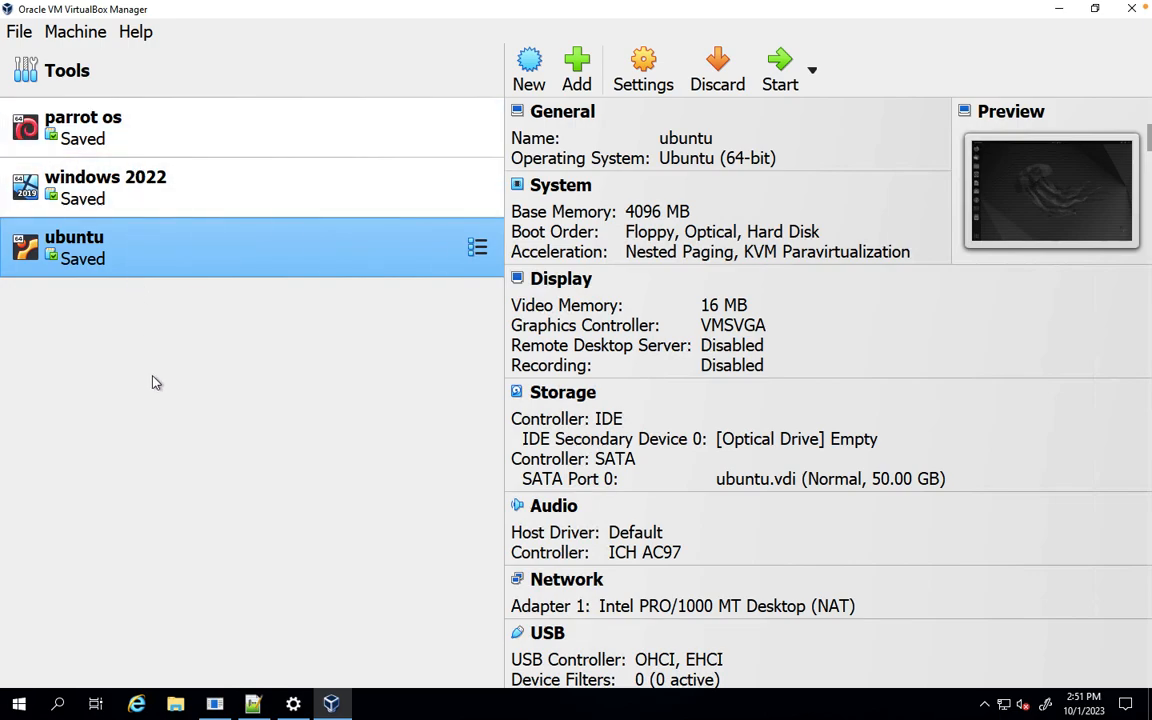
pyautogui.moveTo(352, 476)
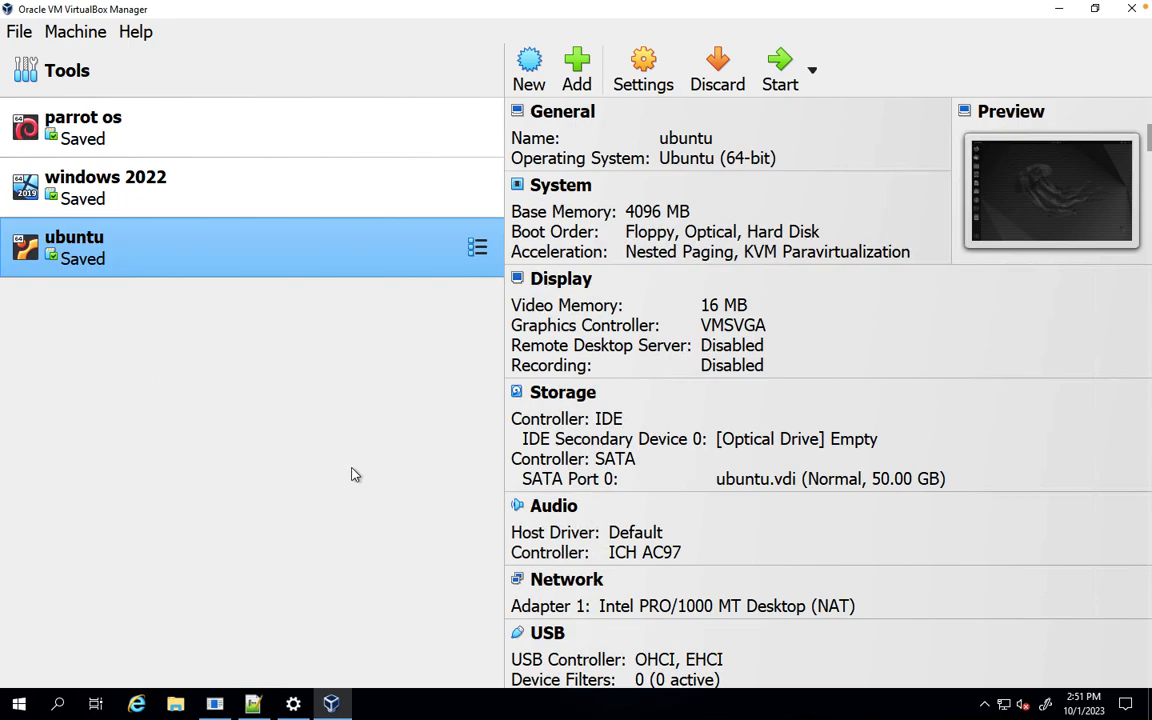